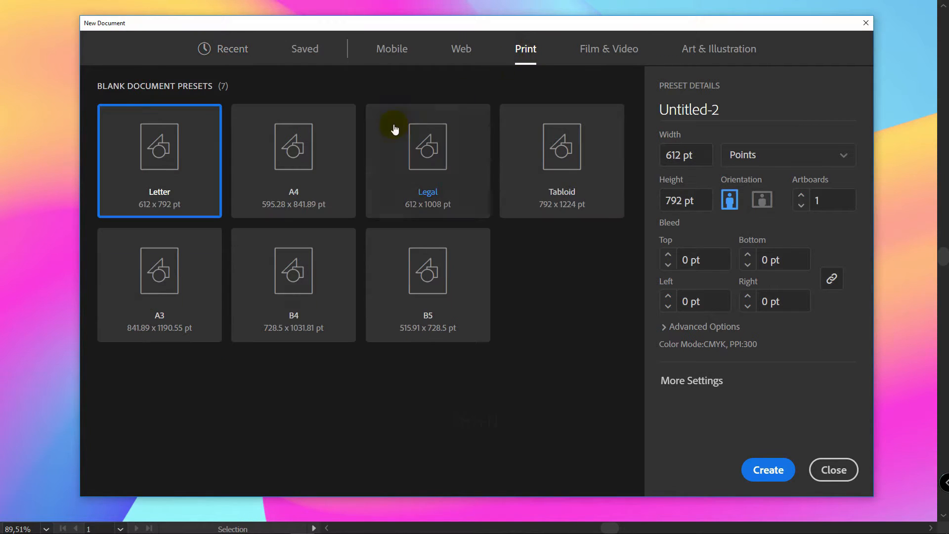
Create a new landscape A4 document in RGB colour mode from the print preset.
click(293, 146)
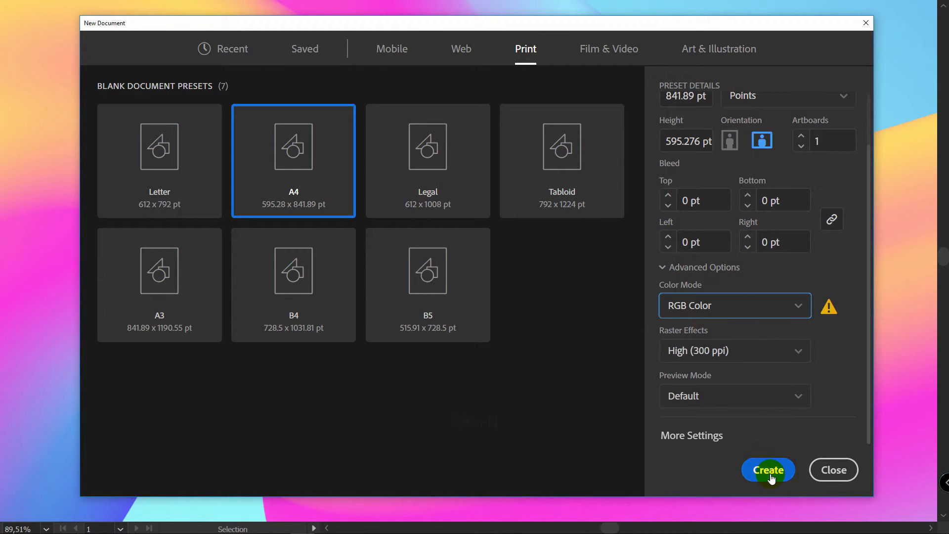
click(767, 470)
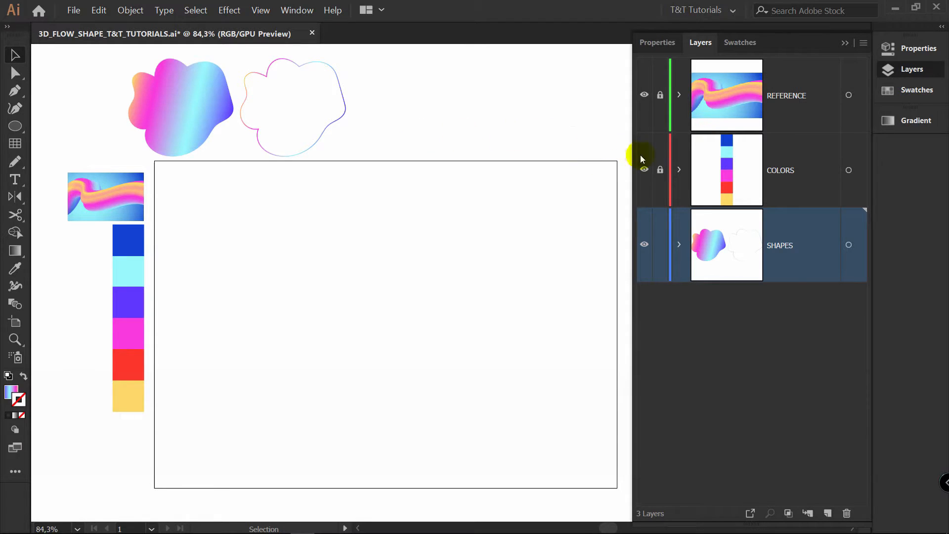
mouse_move(737, 111)
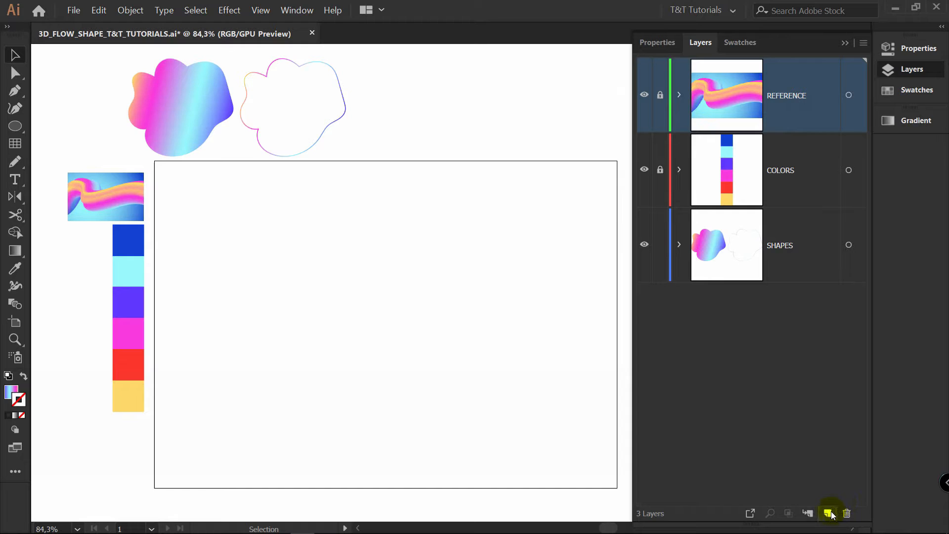
Add a BACKGROUND layer above the reference layer for the blue artboard rectangle.
click(828, 513)
text(BACKGROUND)
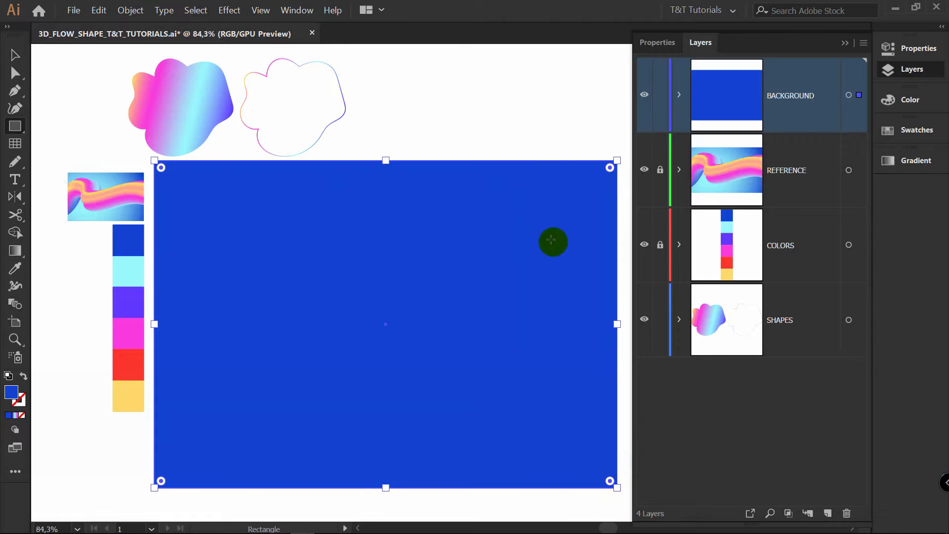
Give the background rectangle a radial cyan-to-blue gradient glowing from the lower left.
click(915, 160)
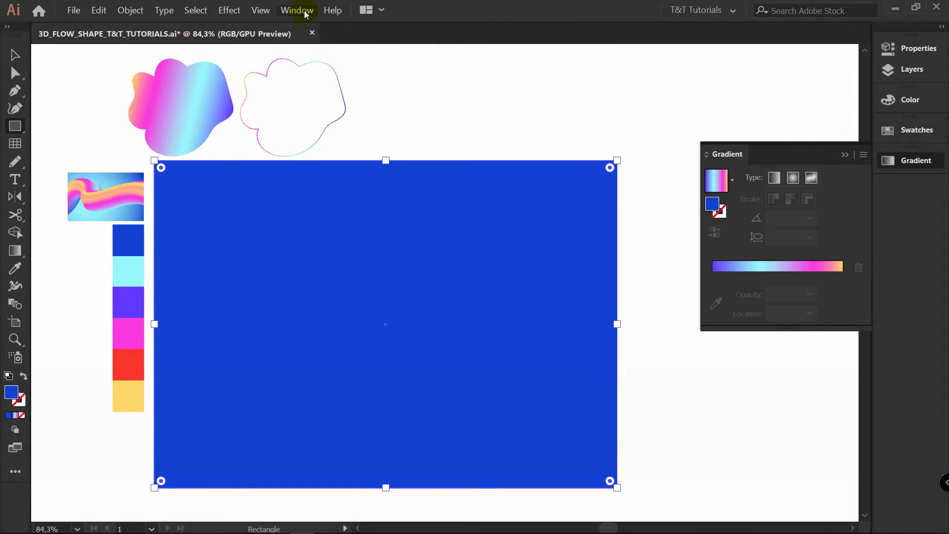
click(297, 10)
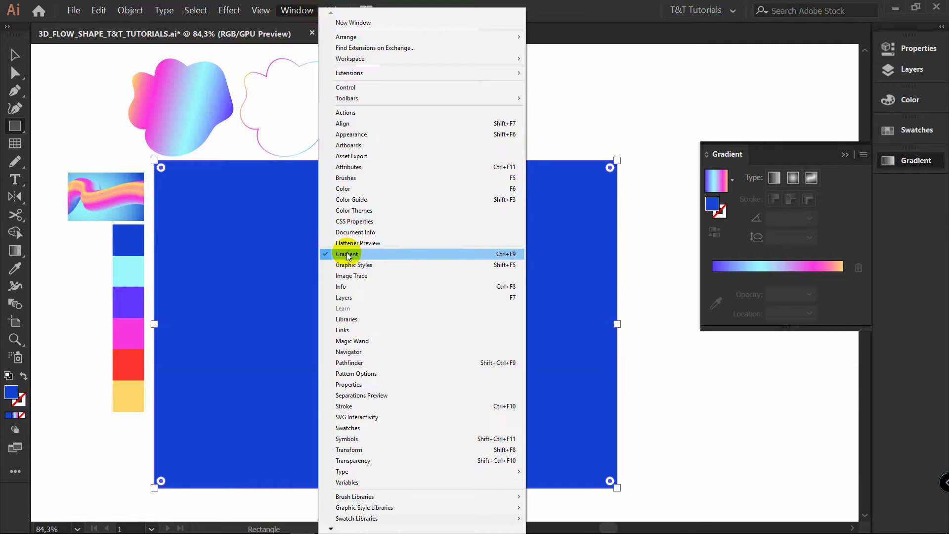
click(347, 254)
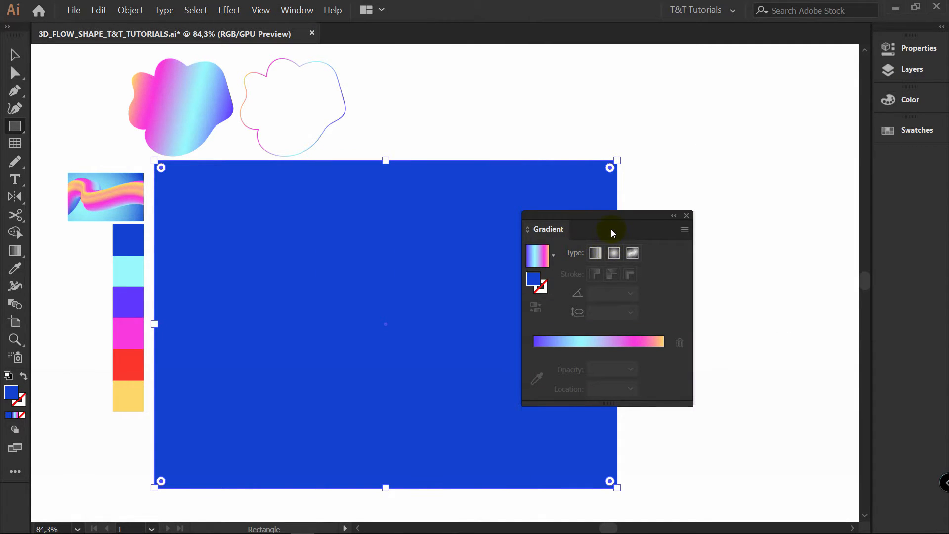
drag(611, 233, 907, 163)
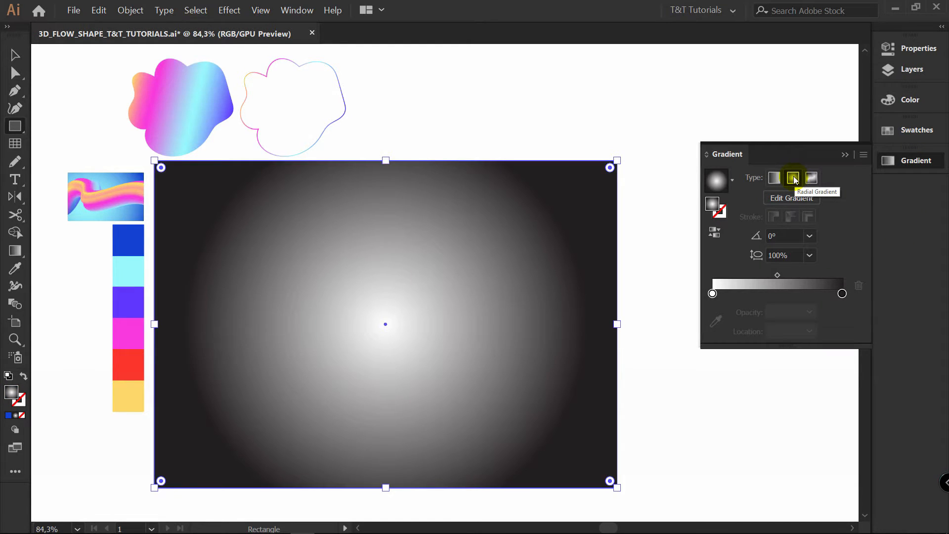
click(713, 293)
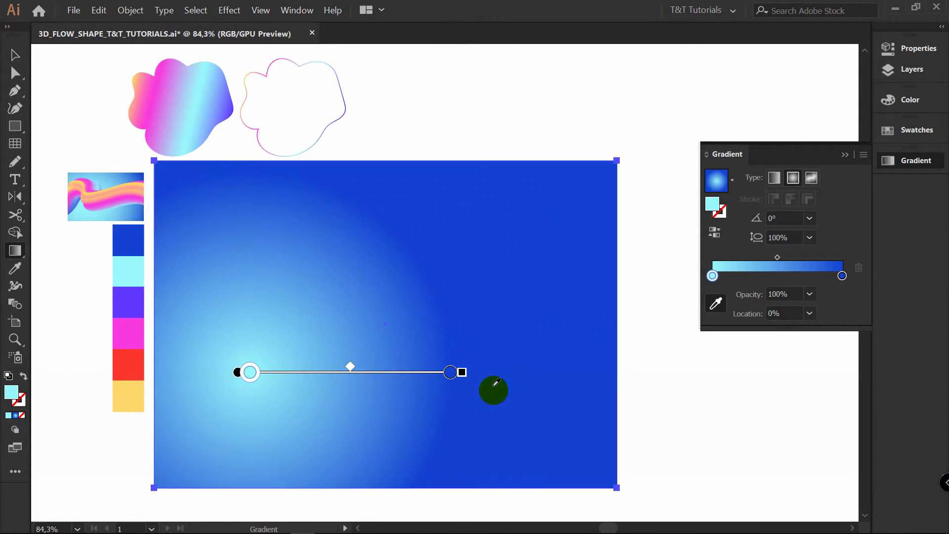
drag(450, 372, 535, 371)
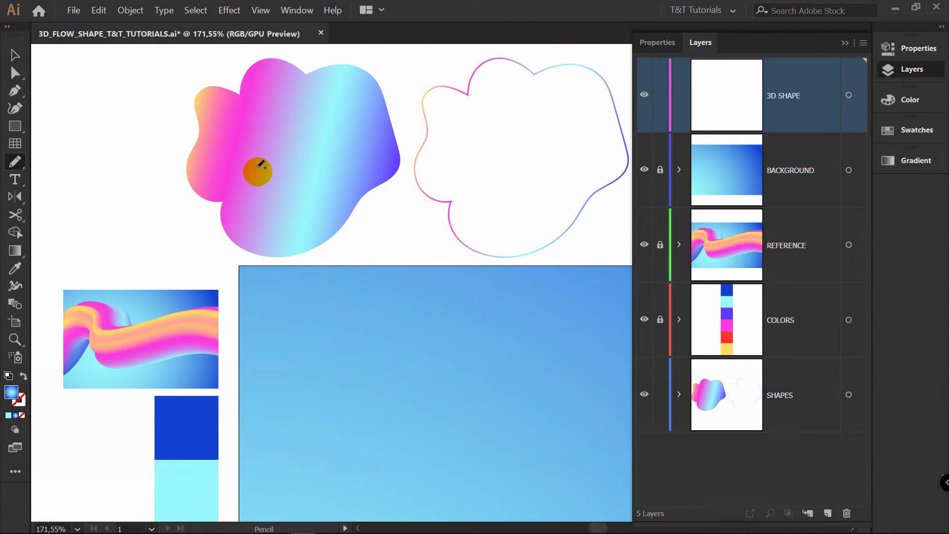
mouse_move(220, 85)
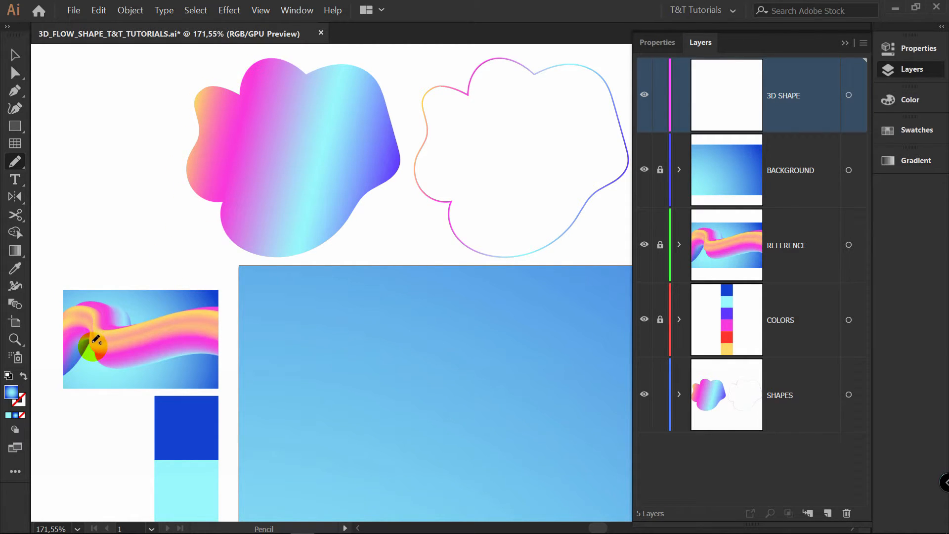
mouse_move(390, 373)
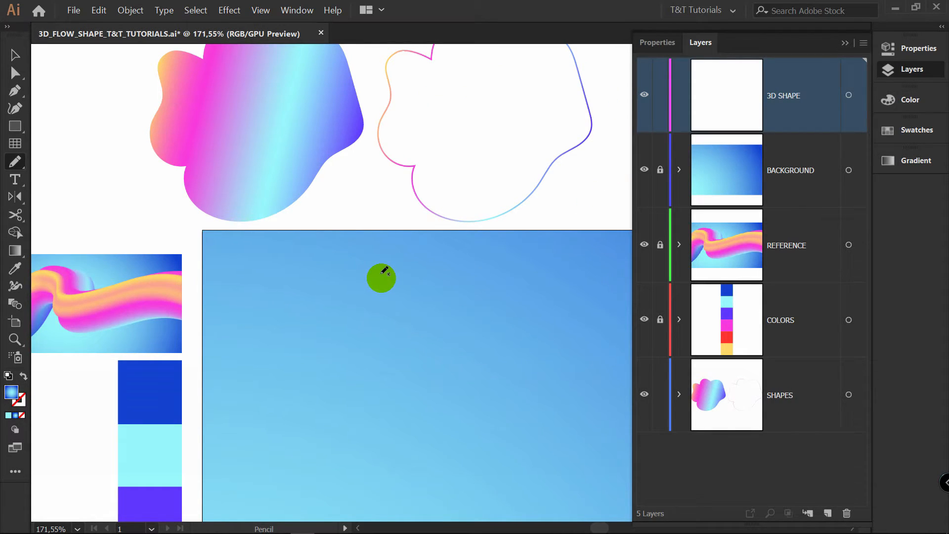
mouse_move(377, 282)
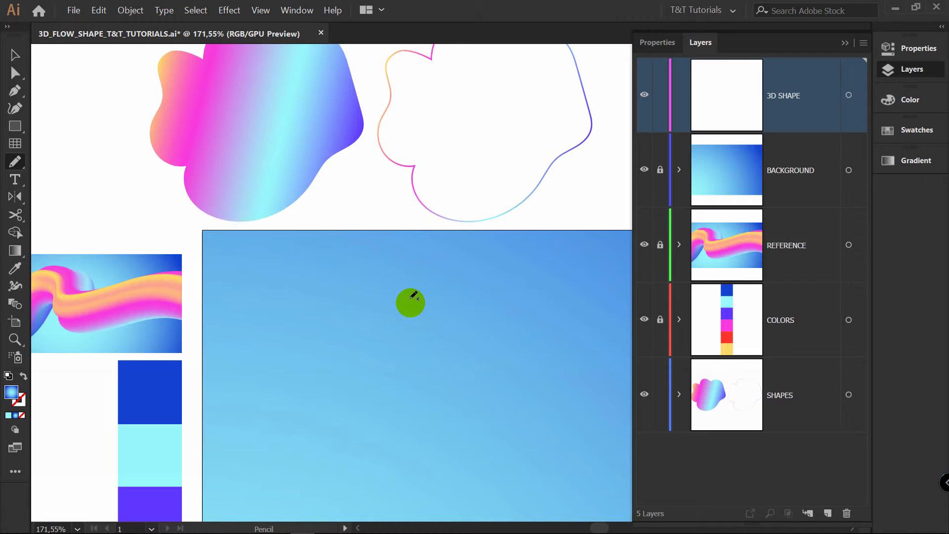
Draw a freehand closed blob outline on the 3D SHAPE layer with the Pencil tool.
drag(410, 302, 290, 361)
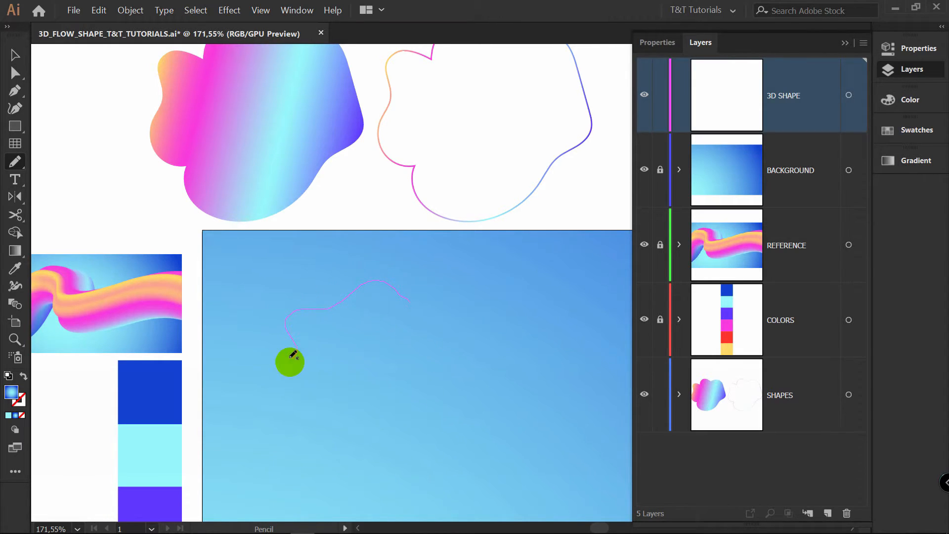
drag(291, 359, 416, 303)
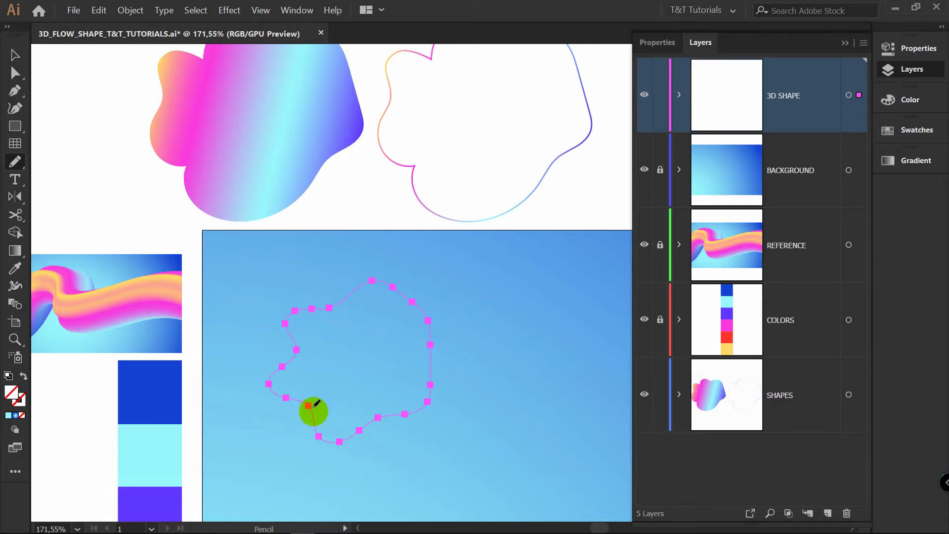
mouse_move(303, 279)
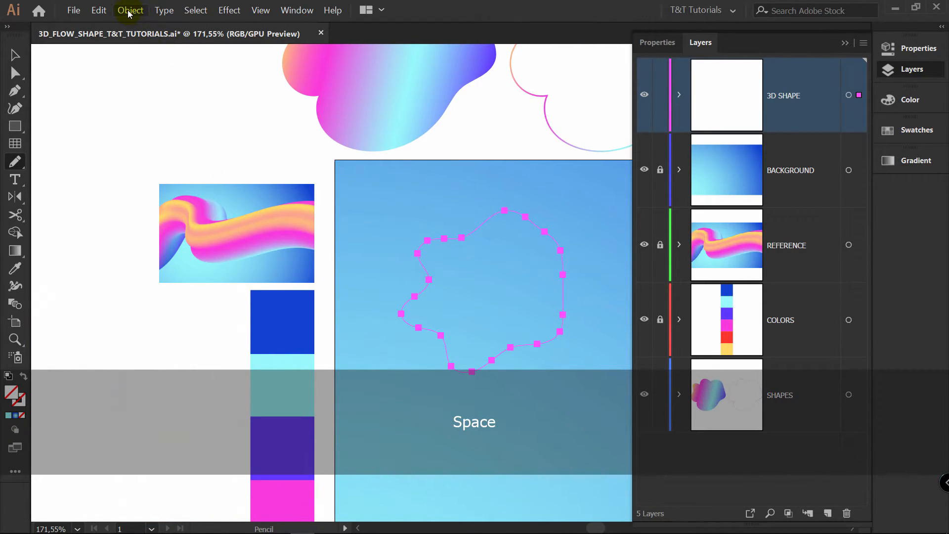
Simplify the blob path with Curve Precision about 72% for a smoother outline.
click(130, 9)
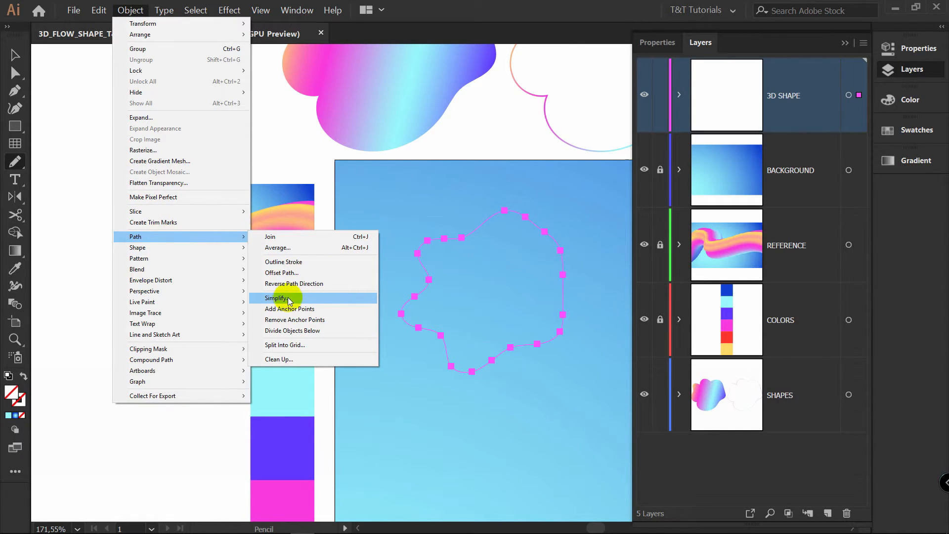
click(277, 298)
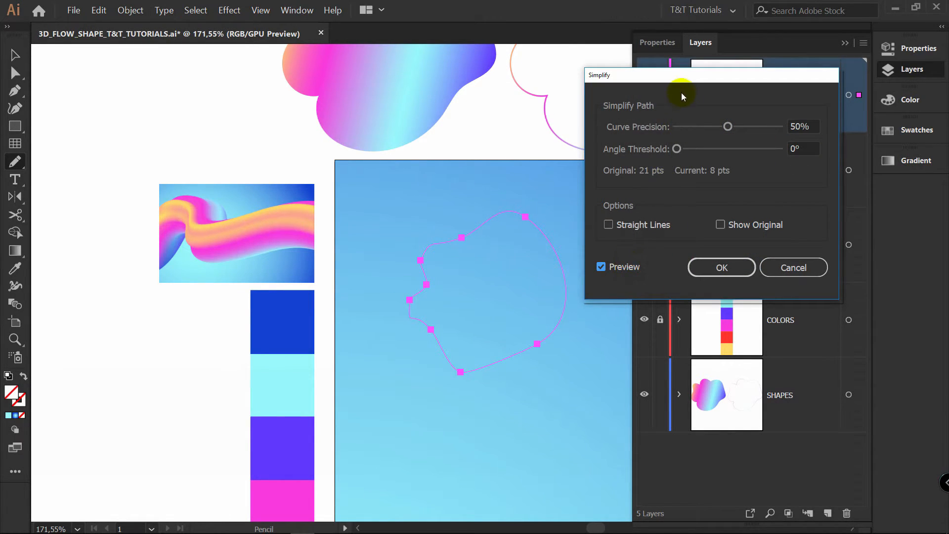
drag(728, 126, 824, 135)
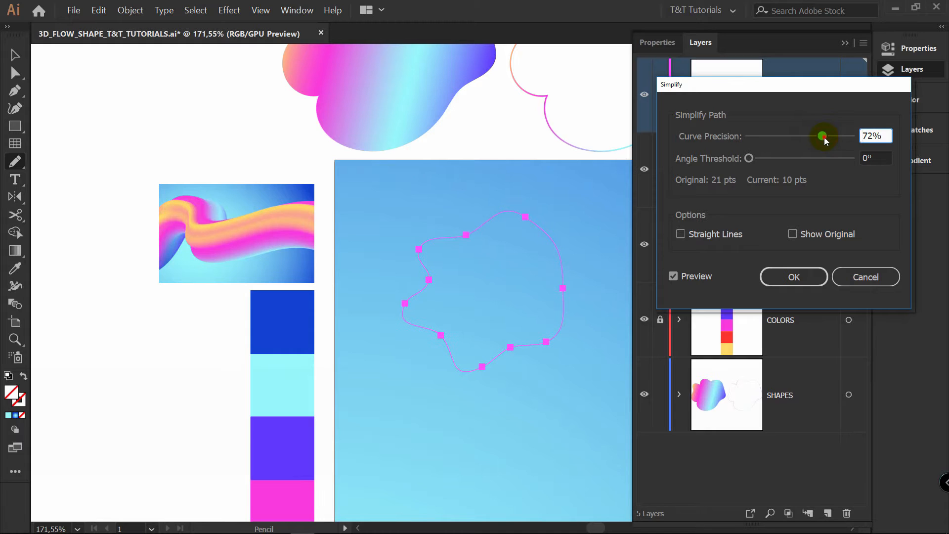
click(792, 277)
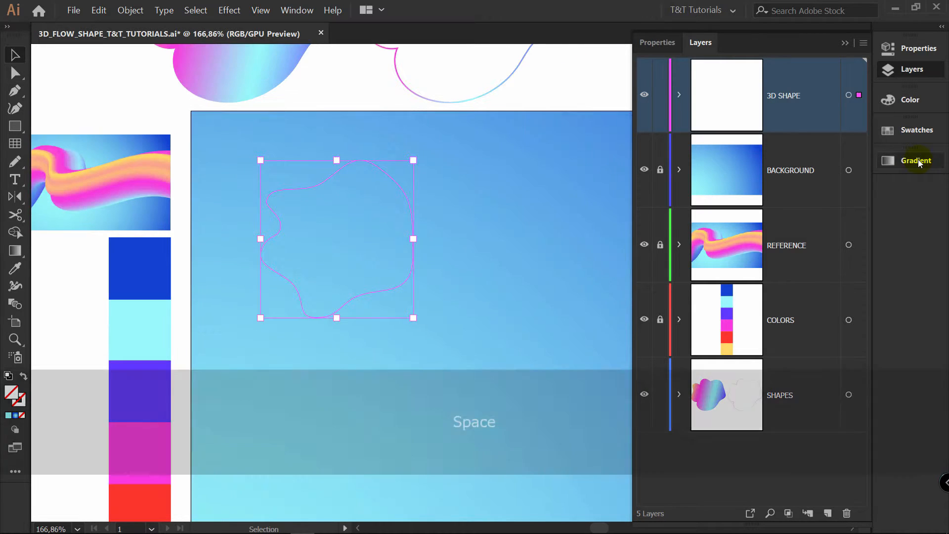
Fill the blob with a linear gradient of yellow, pink, cyan and purple stops sampled from the swatches.
click(915, 160)
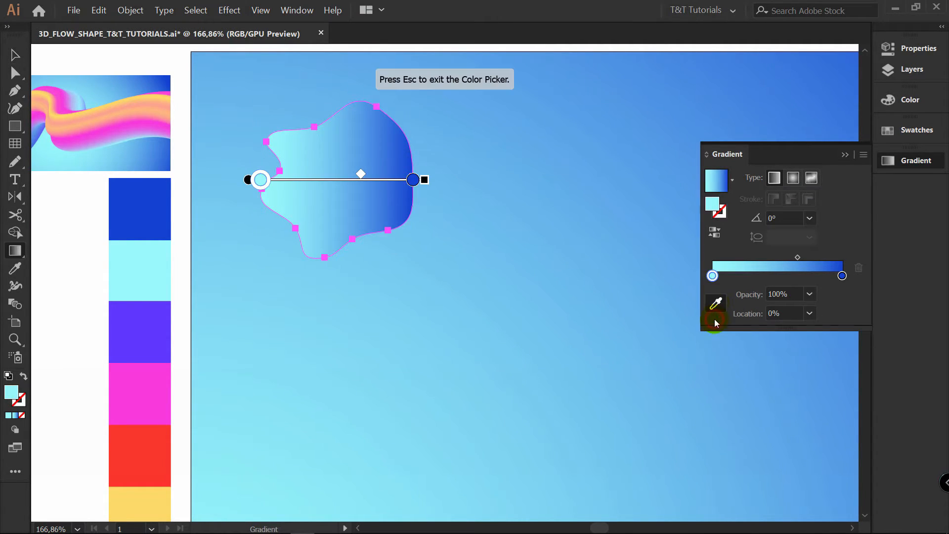
click(713, 276)
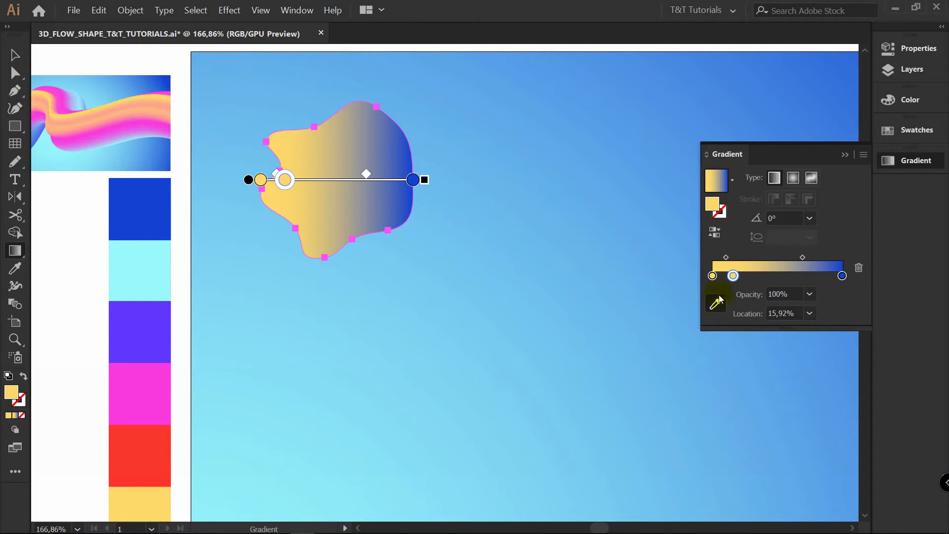
mouse_move(717, 303)
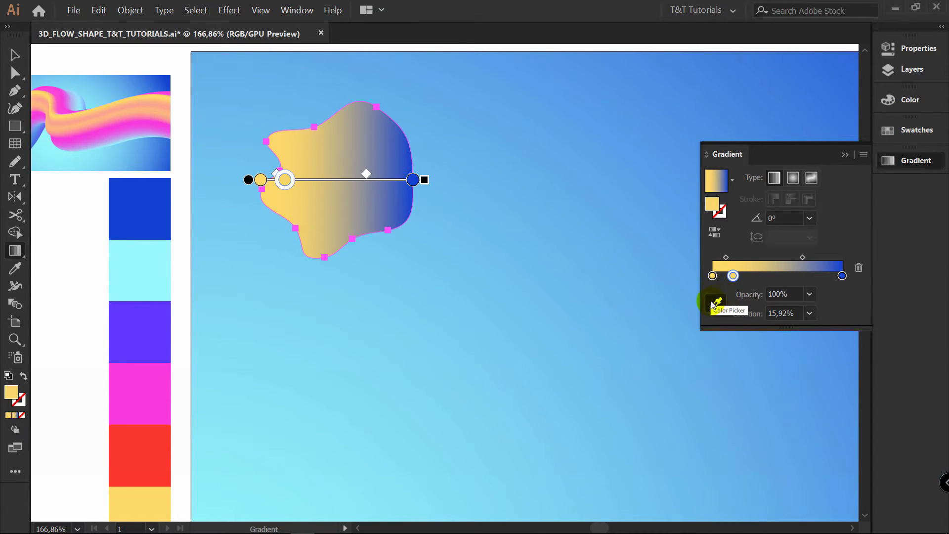
click(732, 276)
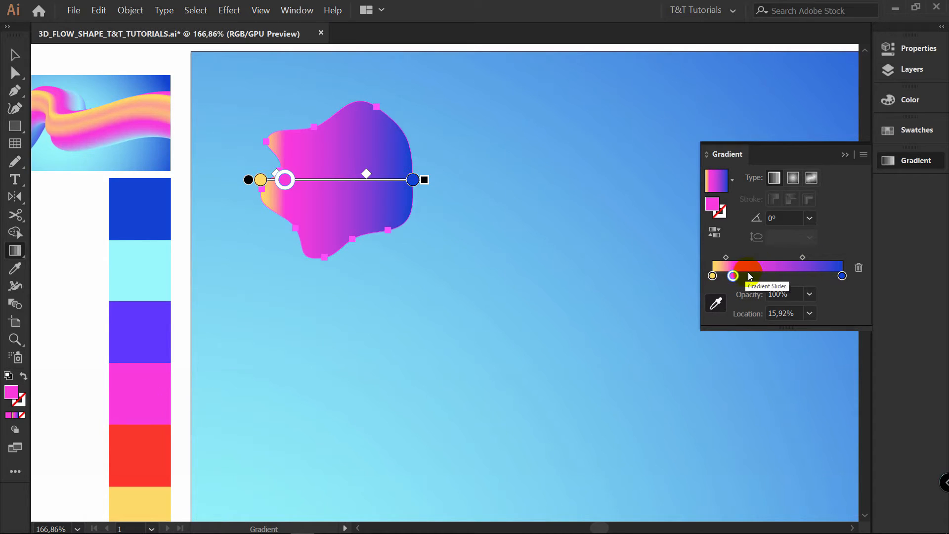
drag(732, 276, 753, 275)
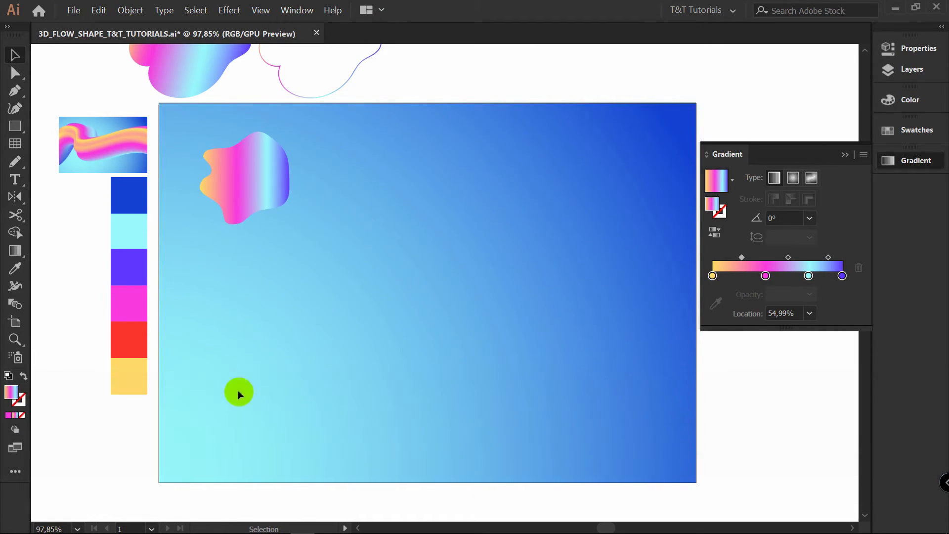
mouse_move(534, 254)
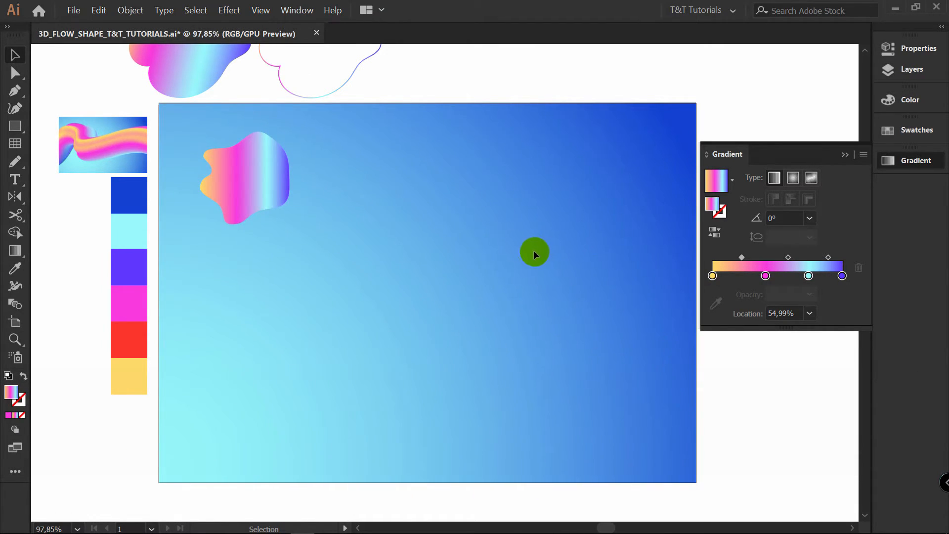
mouse_move(264, 254)
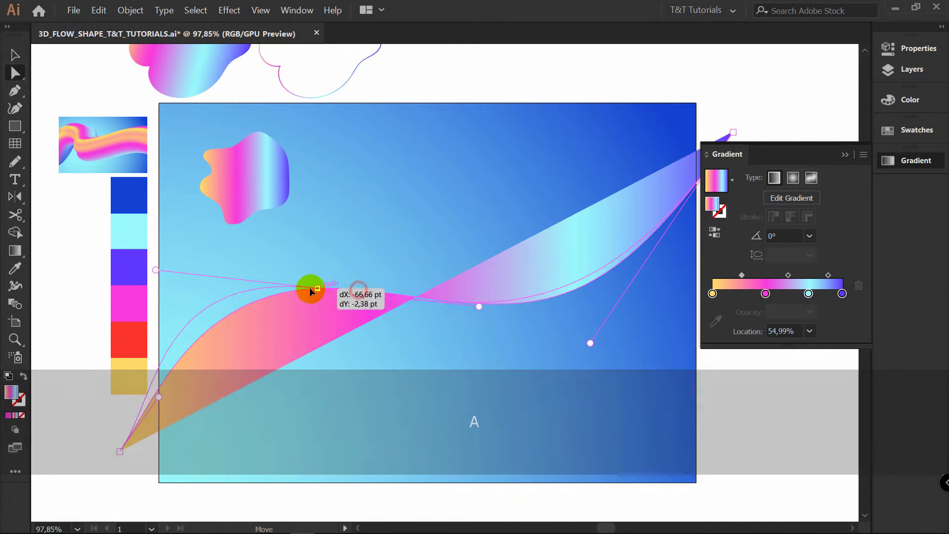
Shape the spine curve into a smooth arc from lower left to upper right, adding a point on its right section.
drag(309, 290, 145, 254)
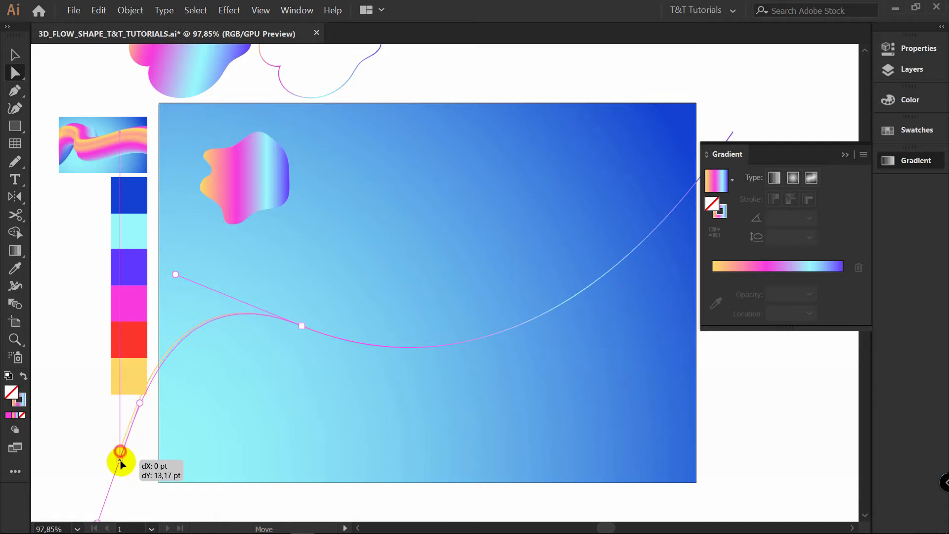
drag(120, 458, 607, 354)
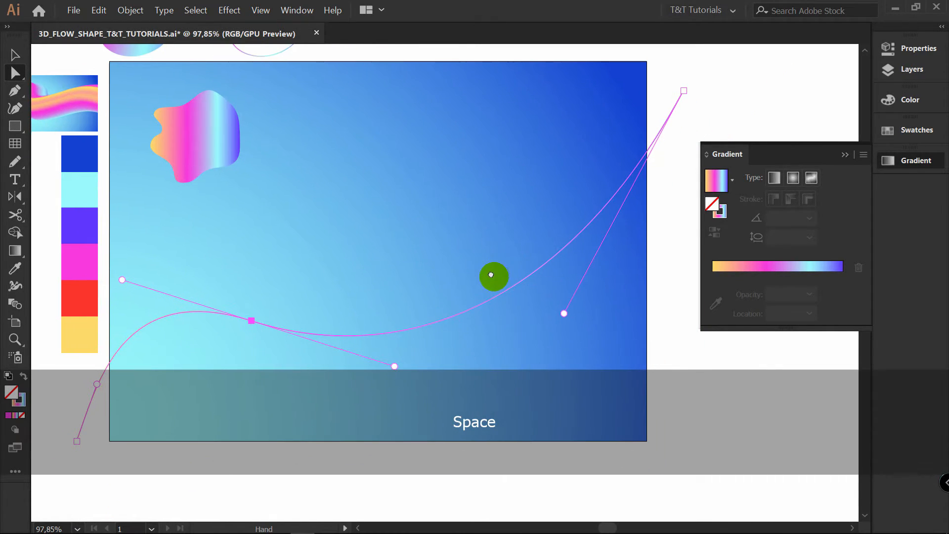
drag(493, 276, 477, 309)
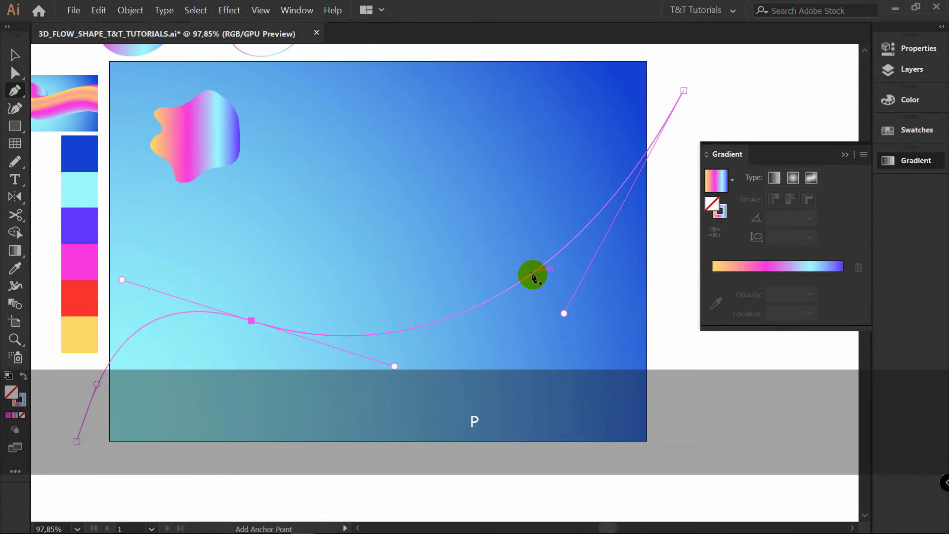
drag(533, 276, 490, 297)
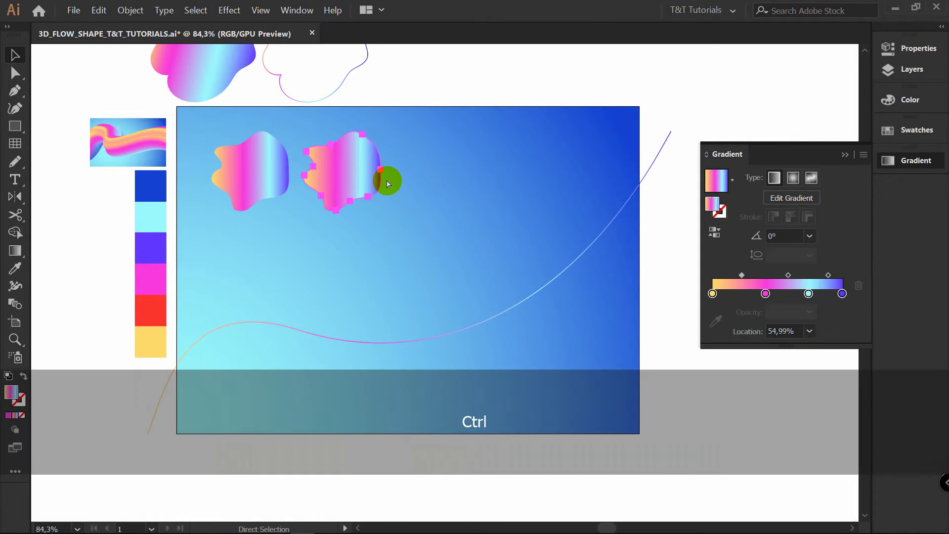
Repeat the blob duplication with Ctrl+D to build a row of four identical blobs.
key(ctrl+d)
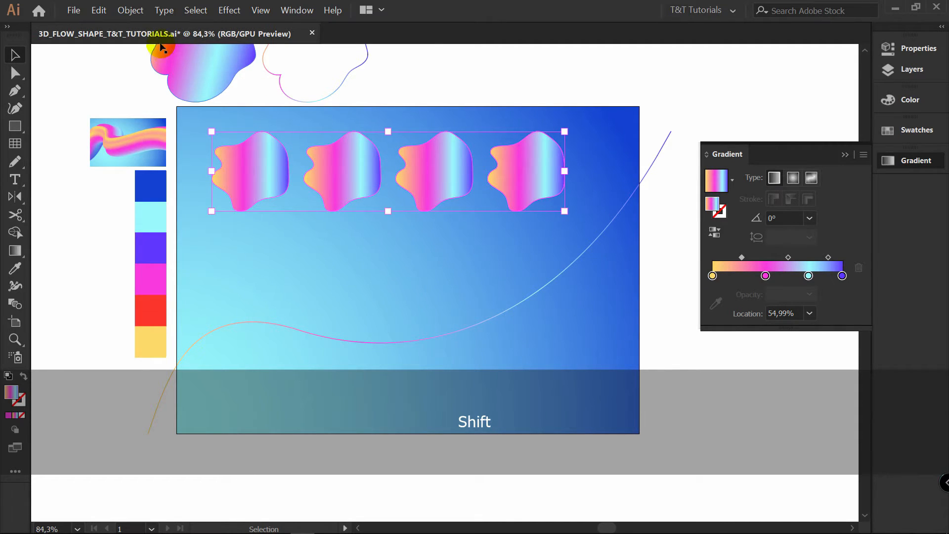
Set Blend Options to Specified Distance and make a blend of the four blobs.
click(130, 10)
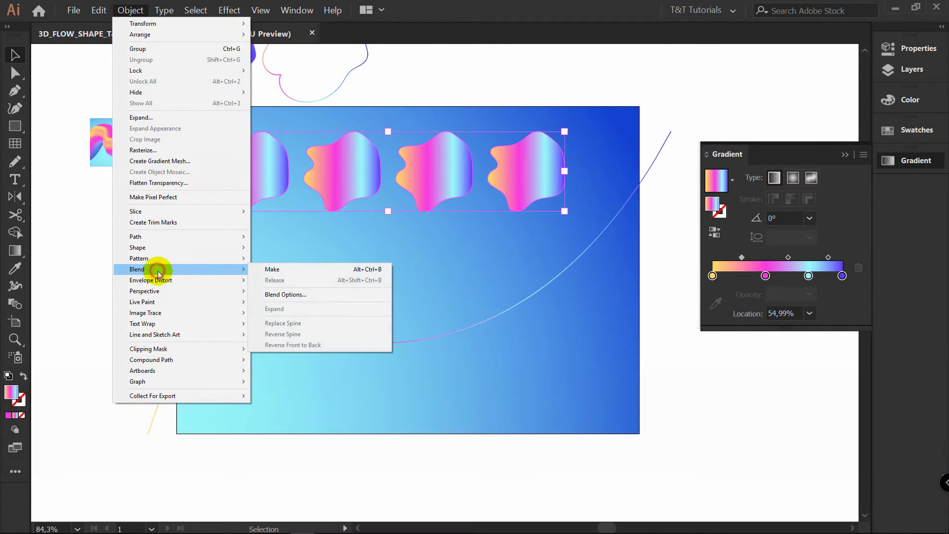
click(285, 295)
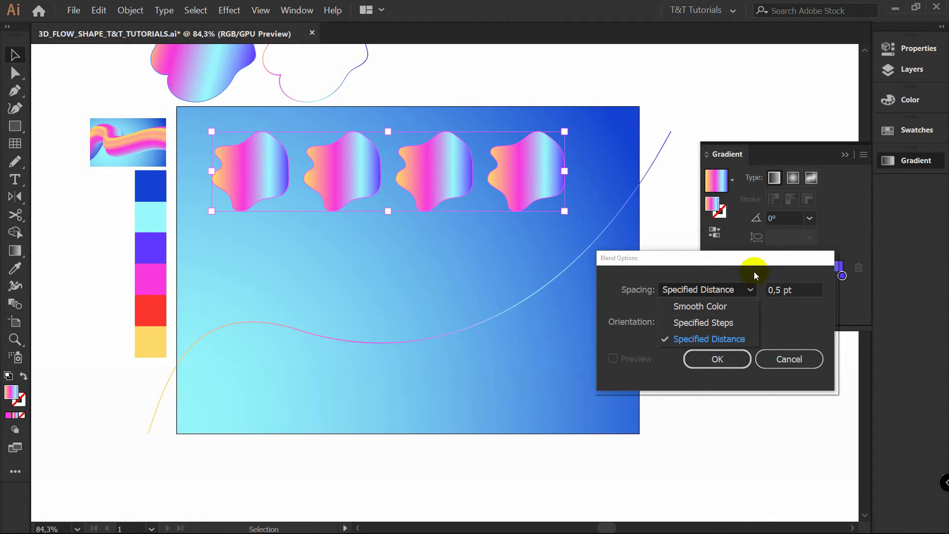
text(3)
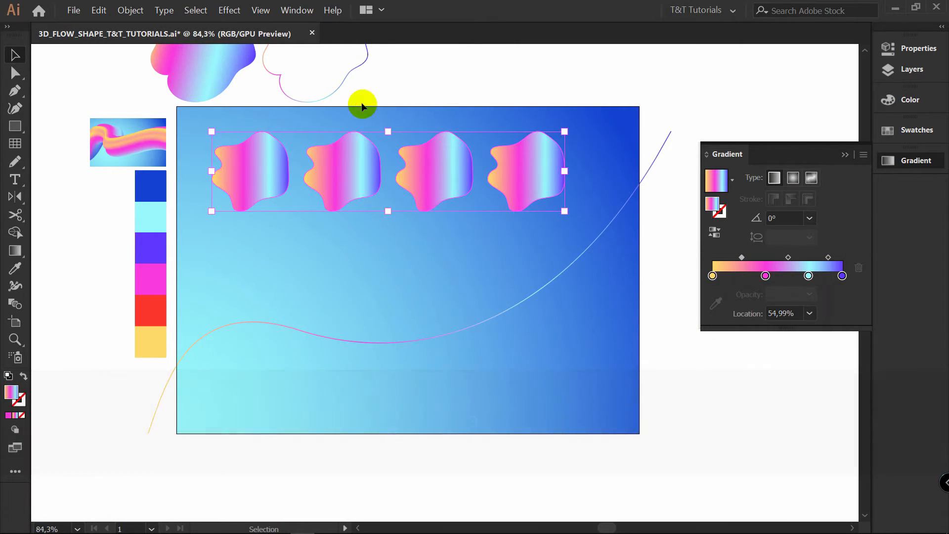
click(129, 10)
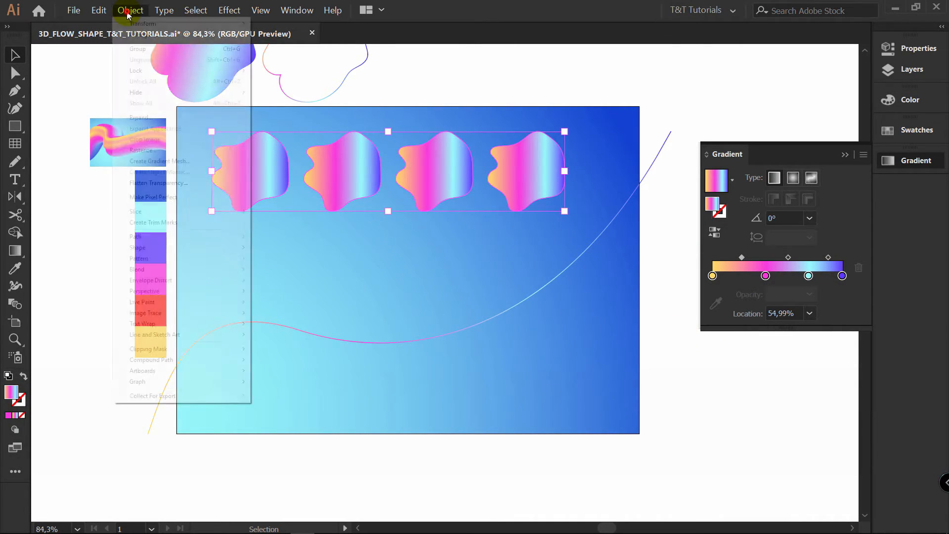
mouse_move(136, 269)
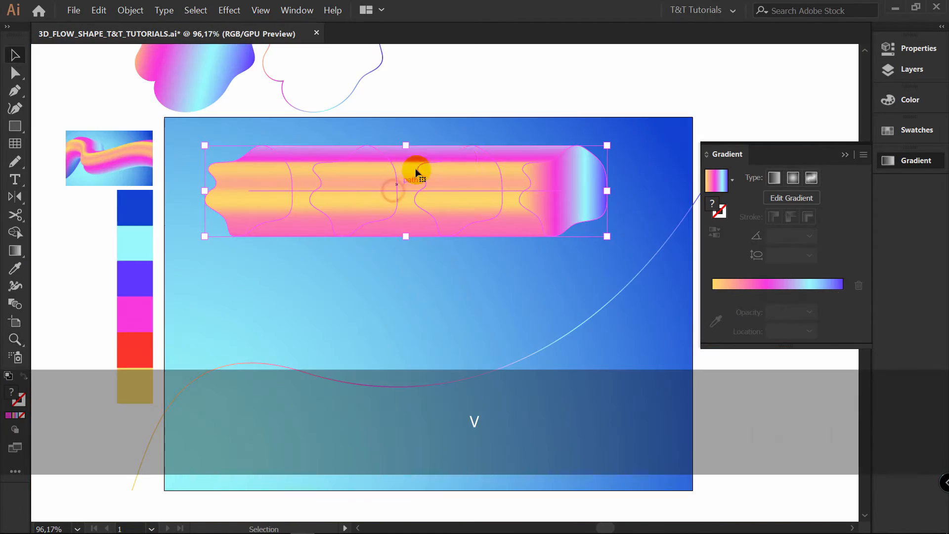
Reopen Blend Options for the tube and confirm 8 pt step spacing.
click(129, 10)
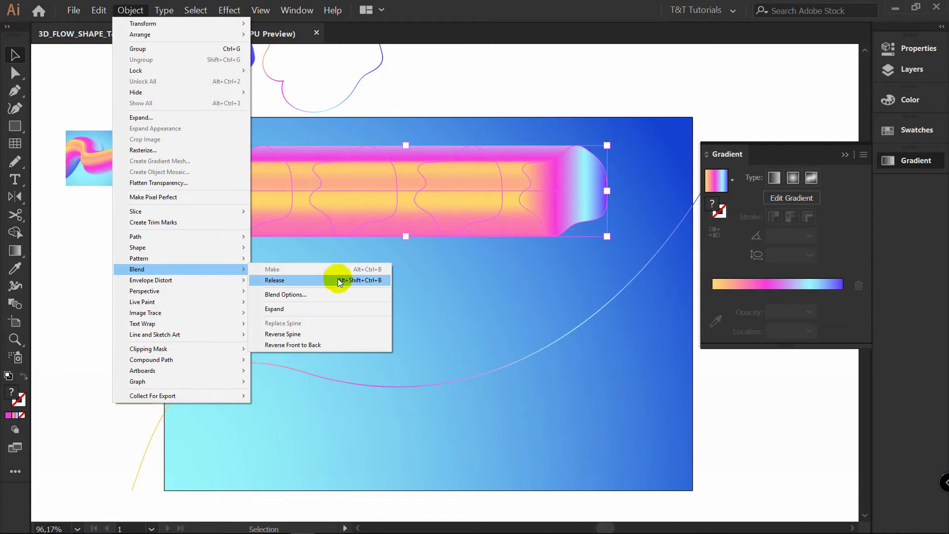
click(284, 294)
text(8)
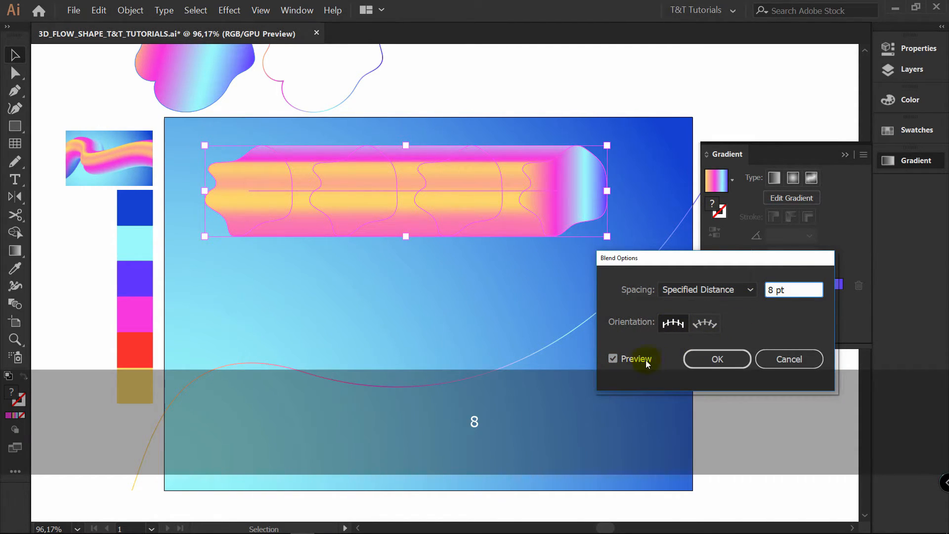
click(613, 358)
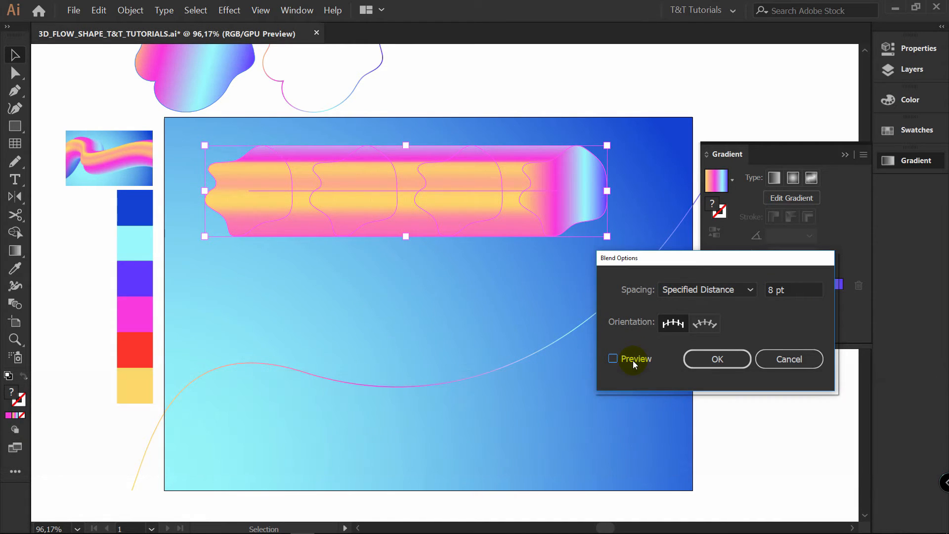
click(716, 358)
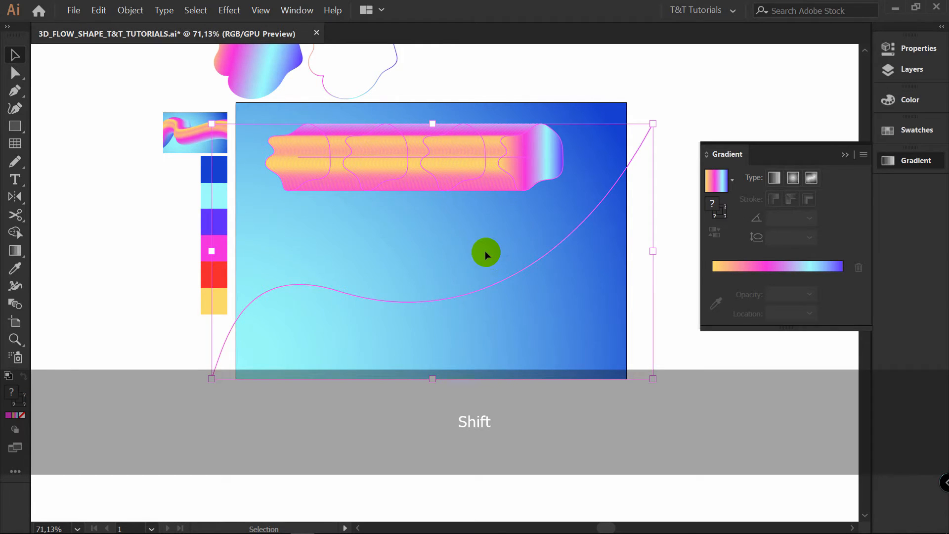
Replace the blend's spine with the curved path so the tube flows along it.
click(130, 10)
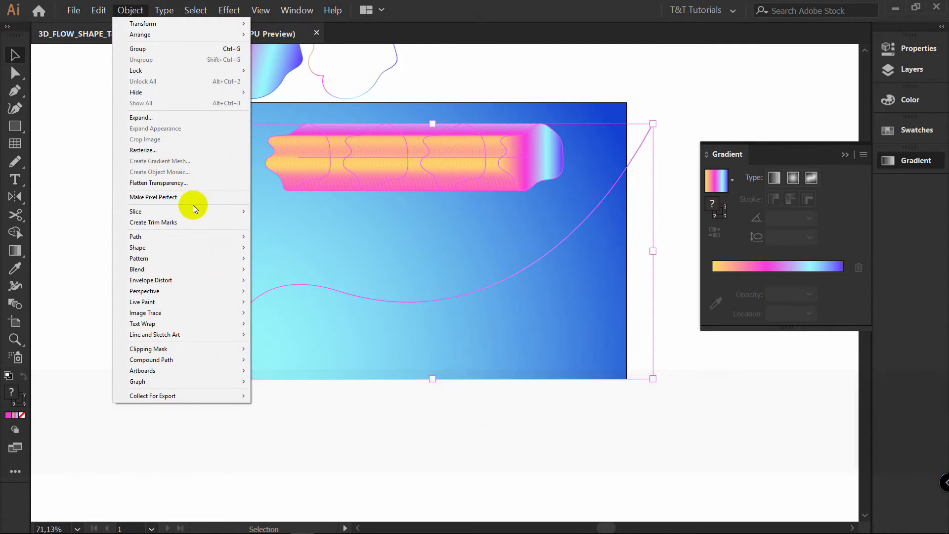
mouse_move(137, 269)
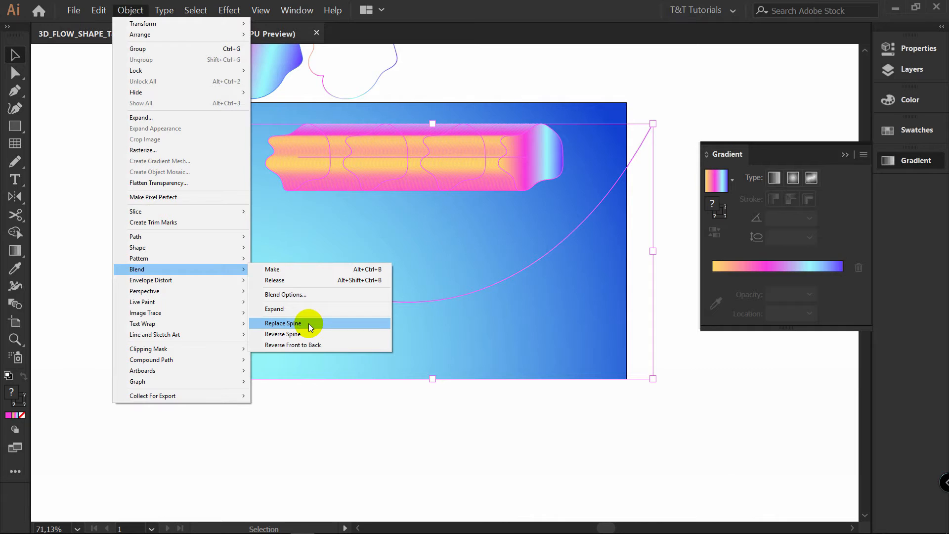
click(283, 322)
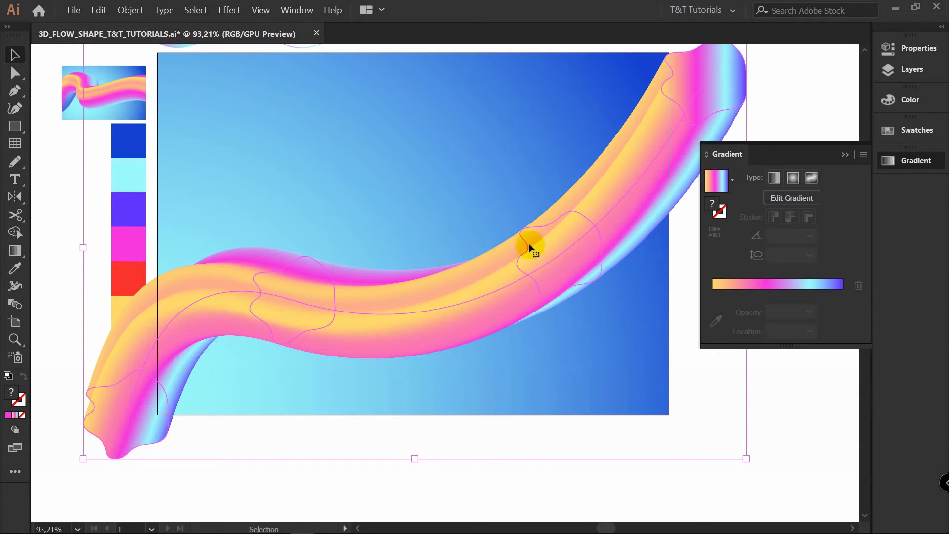
mouse_move(529, 247)
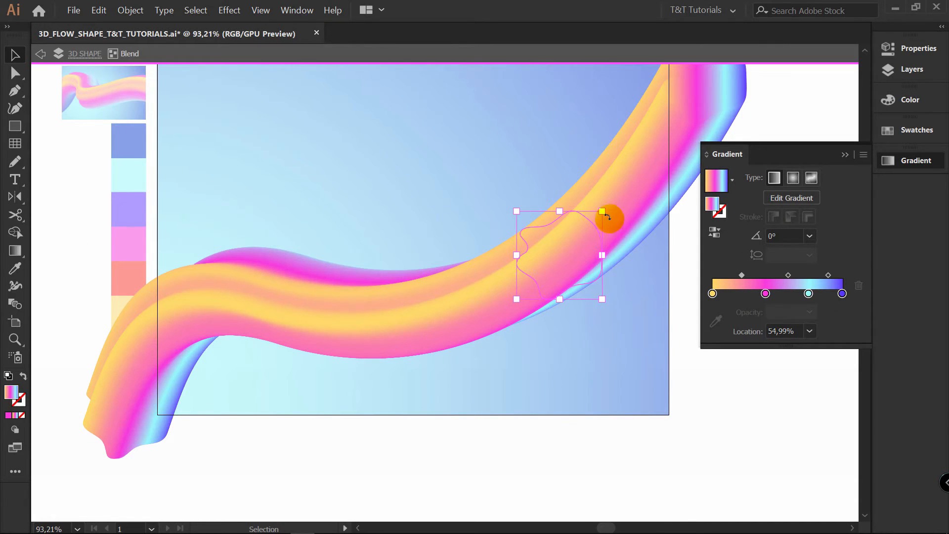
Enlarge and rotate one blob in the tube, then edit its yellow gradient stop colour.
drag(602, 212, 617, 316)
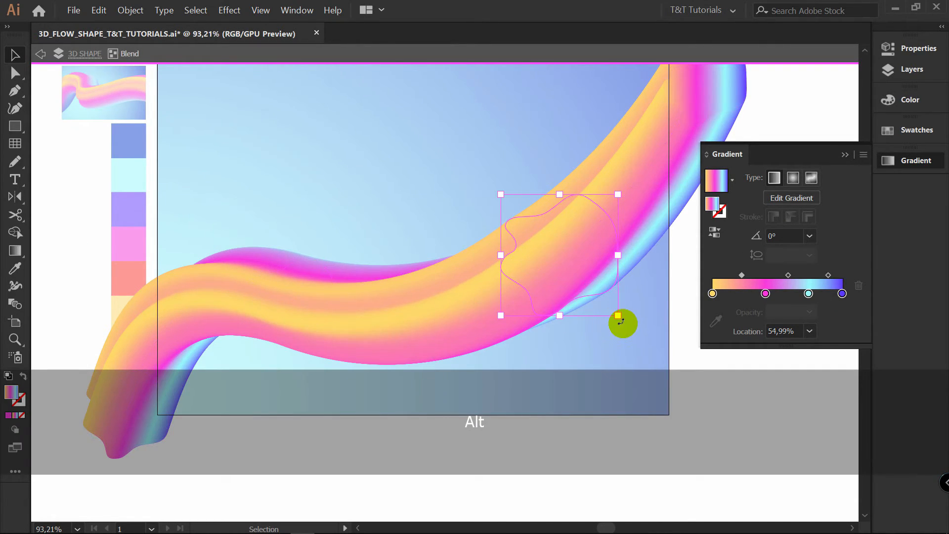
drag(617, 314, 333, 321)
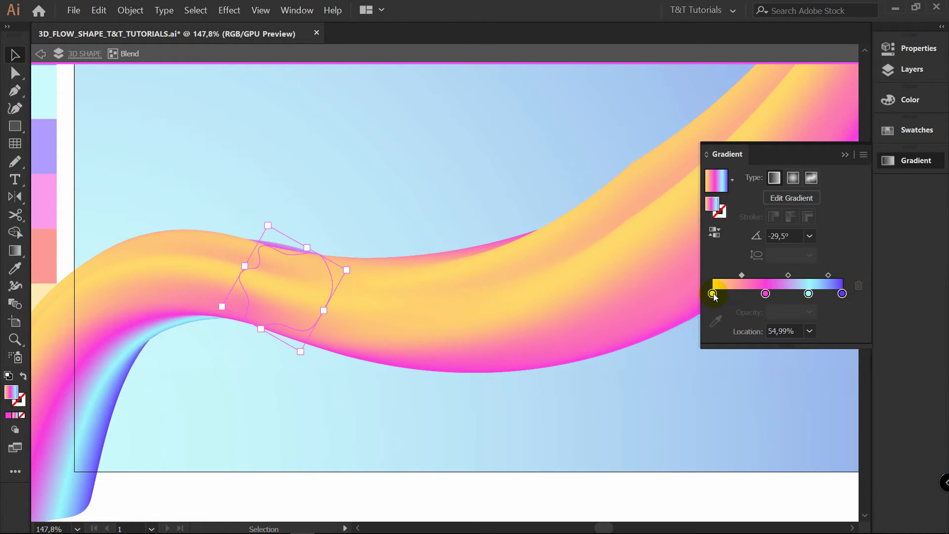
click(712, 293)
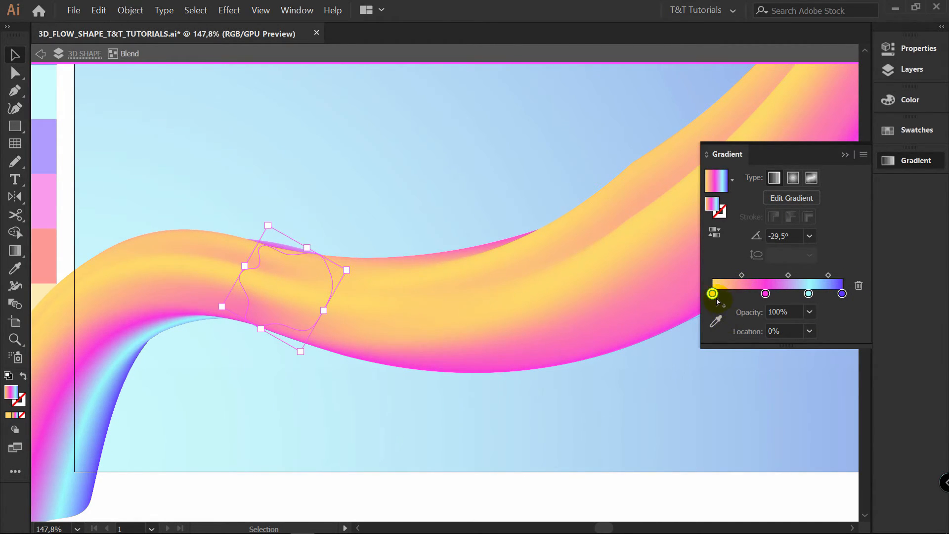
double_click(713, 294)
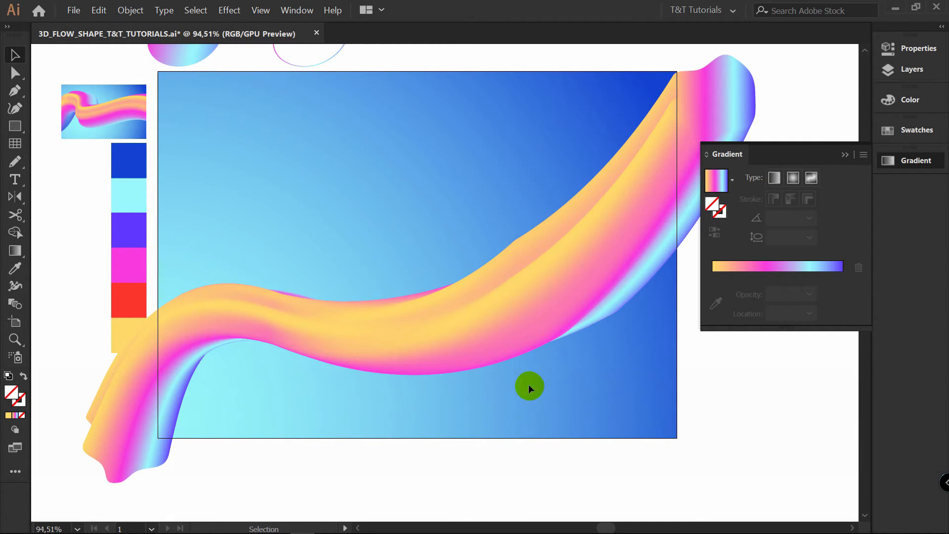
Select the blended tube and confirm 50 pt specified-distance spacing in Blend Options.
click(130, 10)
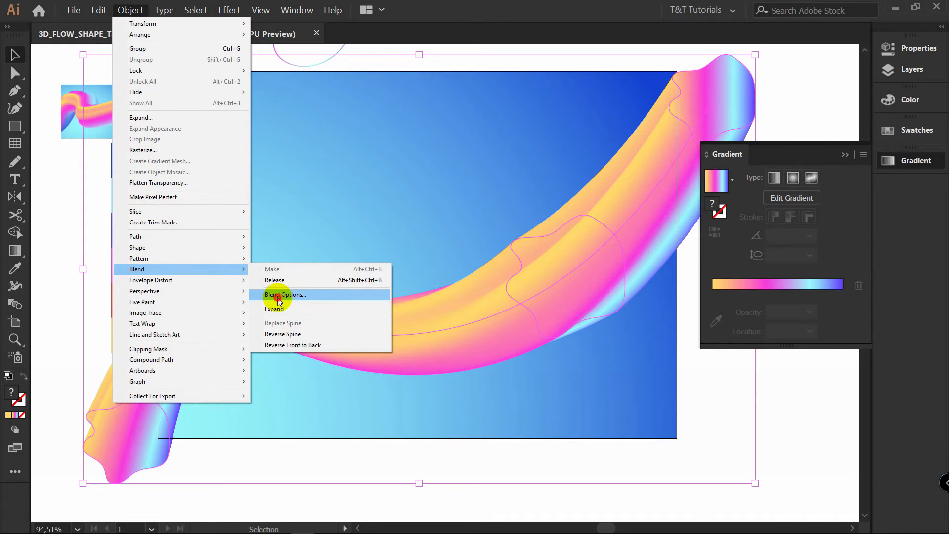
click(285, 294)
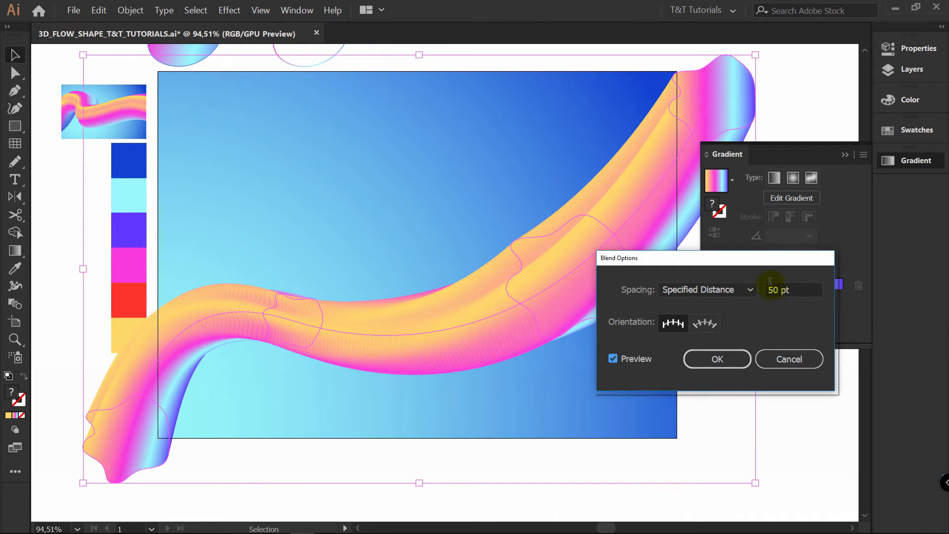
click(716, 357)
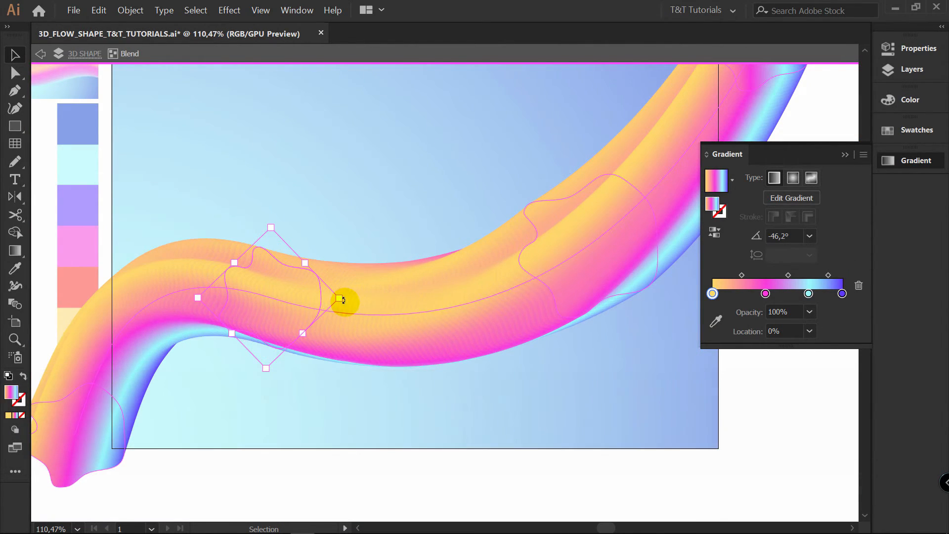
Rotate the left blob along the curve and the right blob to about 46° at the bend.
drag(342, 300, 339, 273)
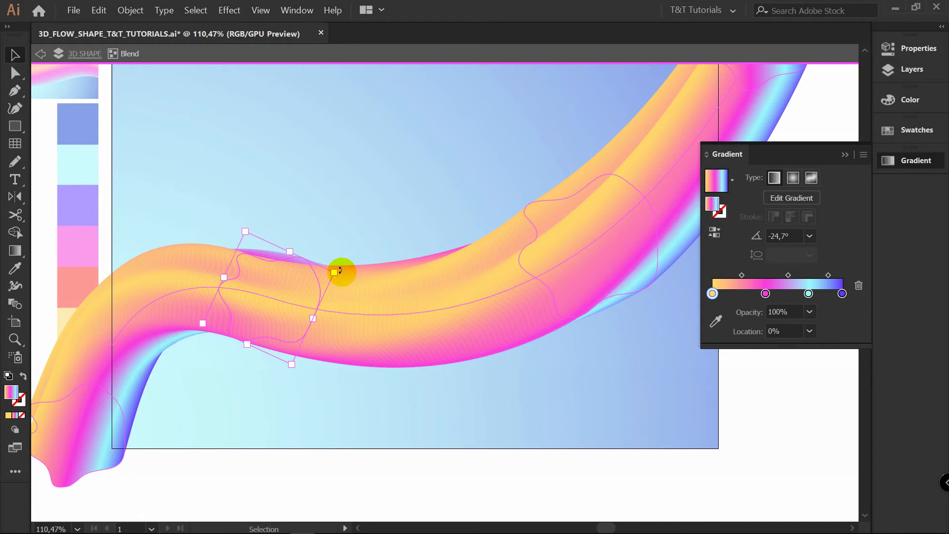
drag(340, 272, 312, 233)
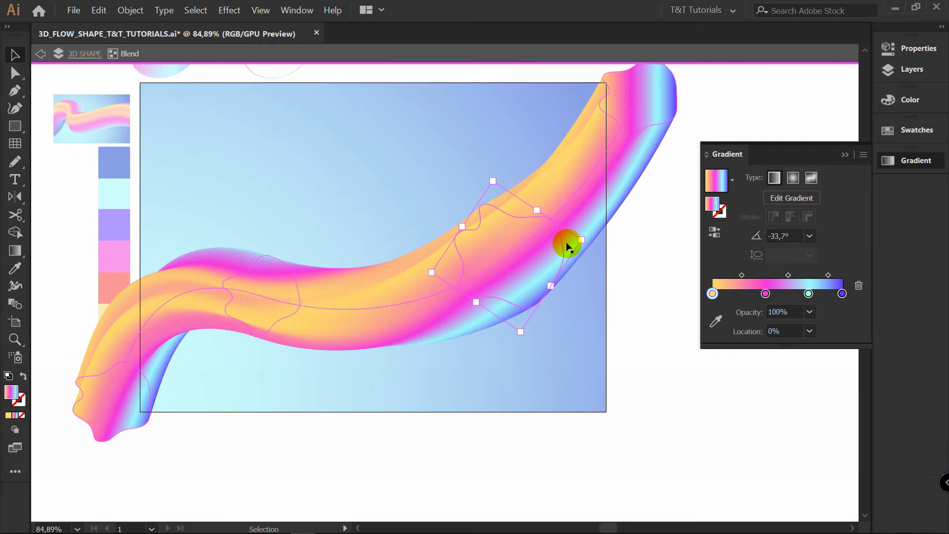
drag(579, 240, 499, 188)
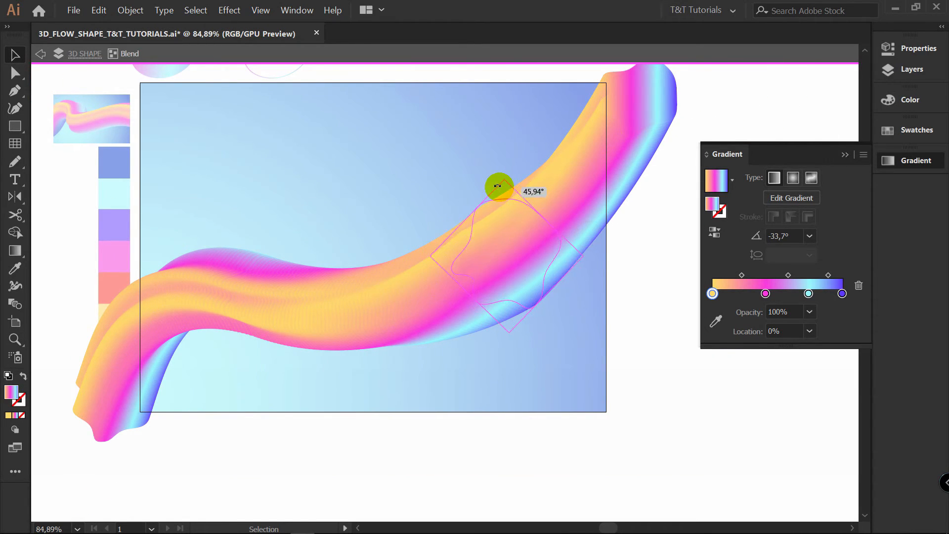
drag(499, 186, 492, 168)
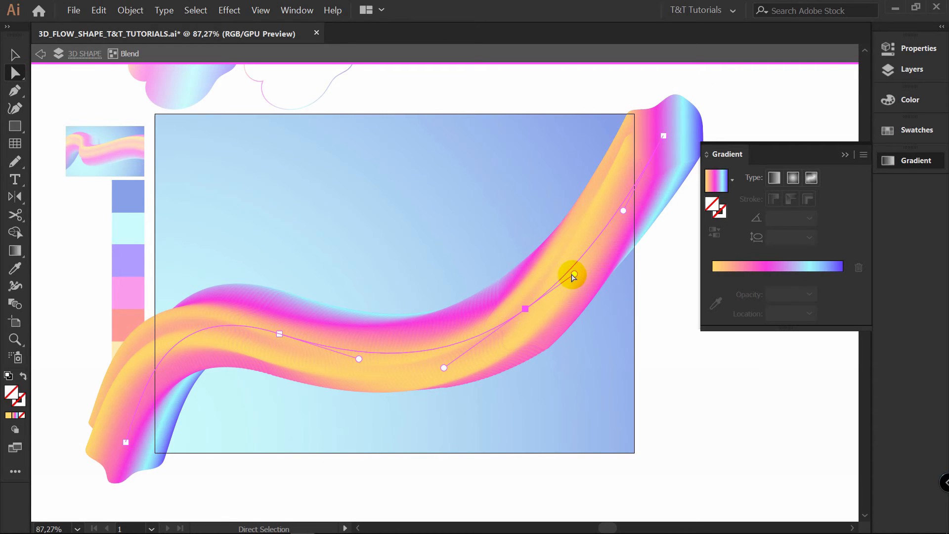
Drag spine anchor points and handles at the right bend down and left, smoothing the curve.
drag(572, 276, 514, 314)
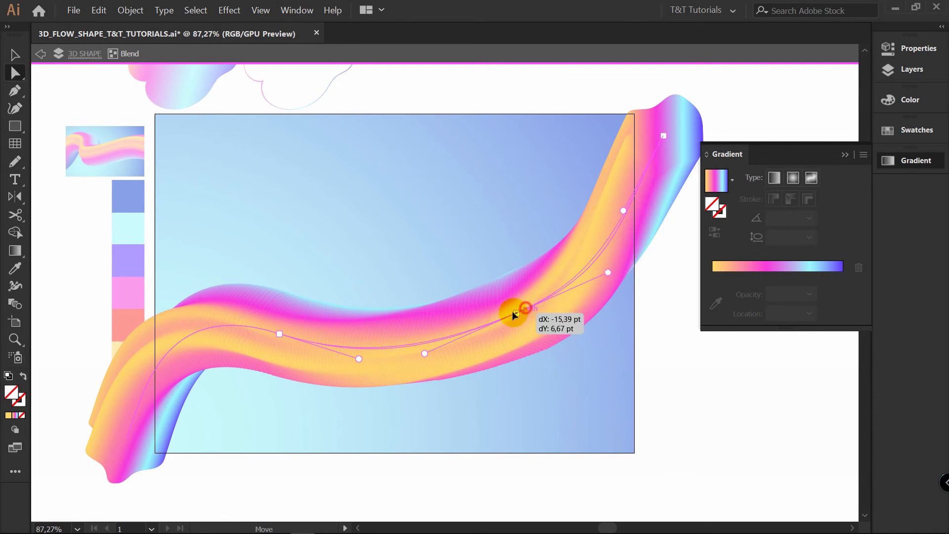
drag(524, 309, 507, 322)
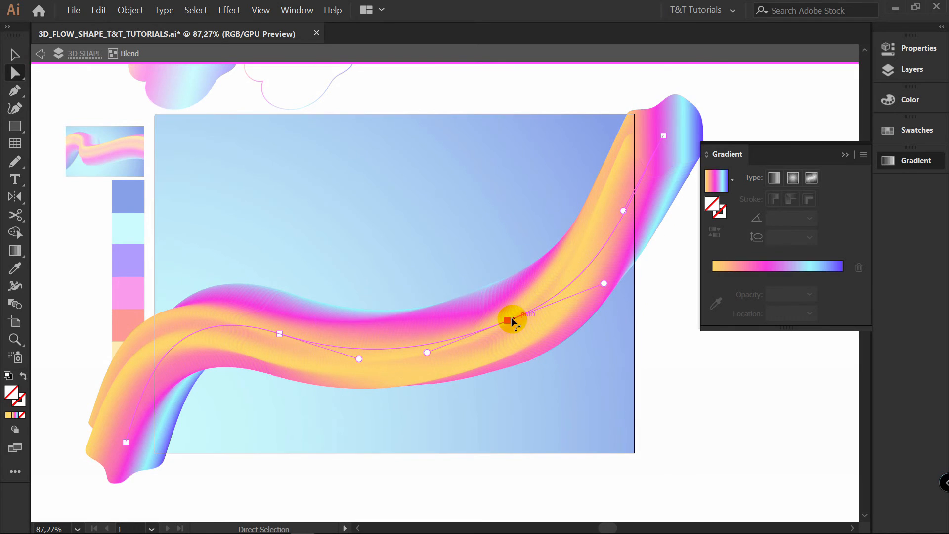
drag(507, 320, 148, 402)
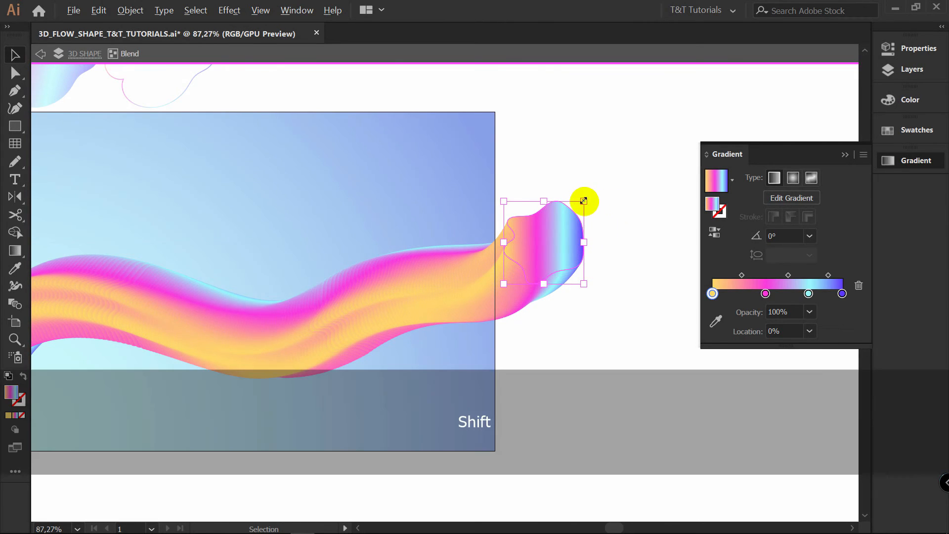
Enlarge the right-end blob into a flare and shrink the left-end blob to a tail.
drag(583, 199, 539, 179)
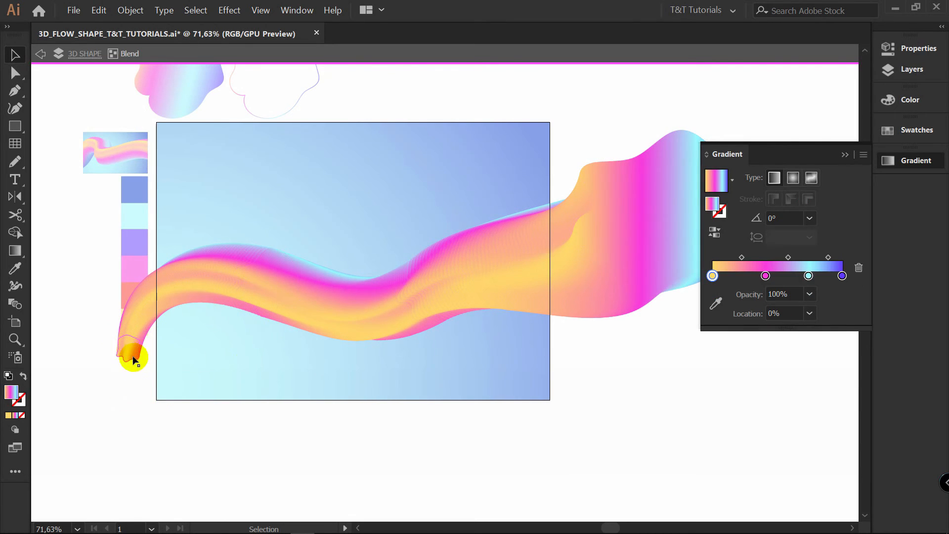
drag(132, 357, 174, 417)
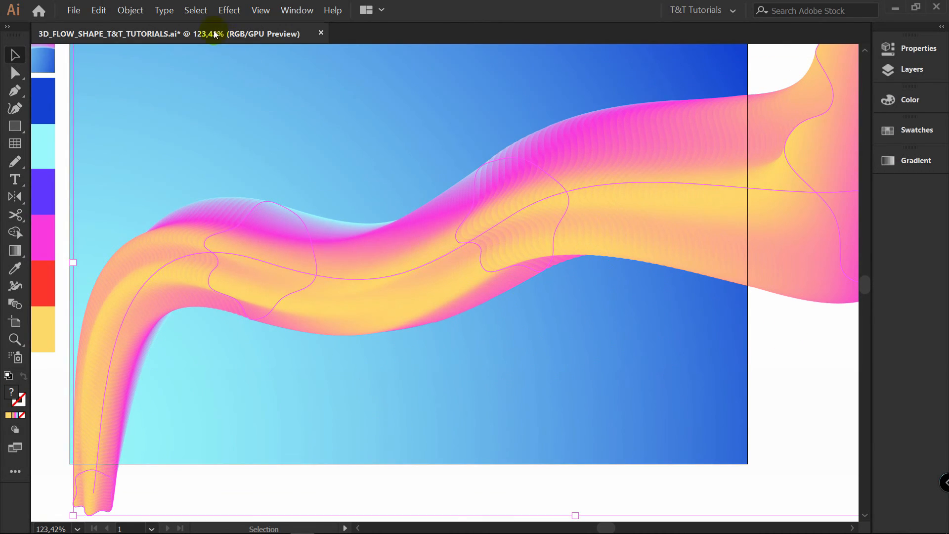
Set the blend spacing to a 1 pt specified distance via Object > Blend > Blend Options.
click(129, 10)
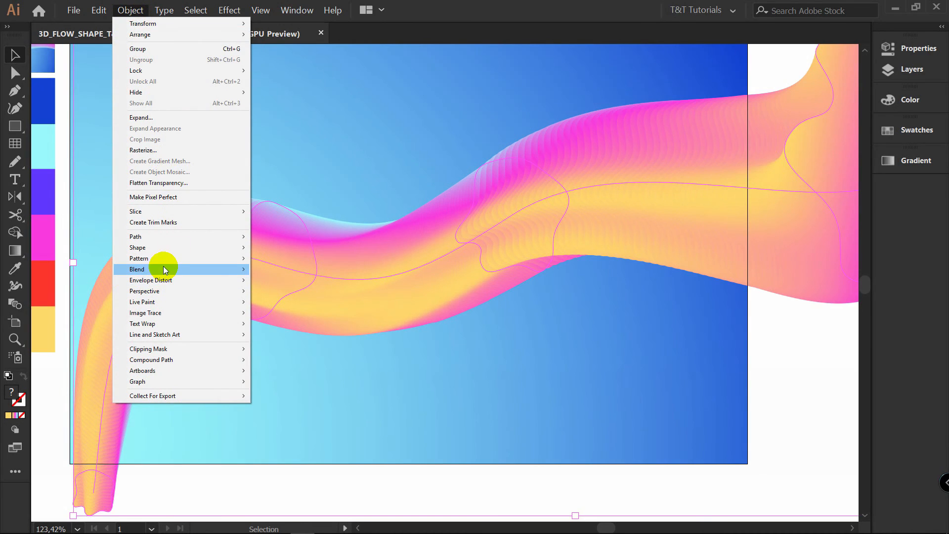
click(137, 269)
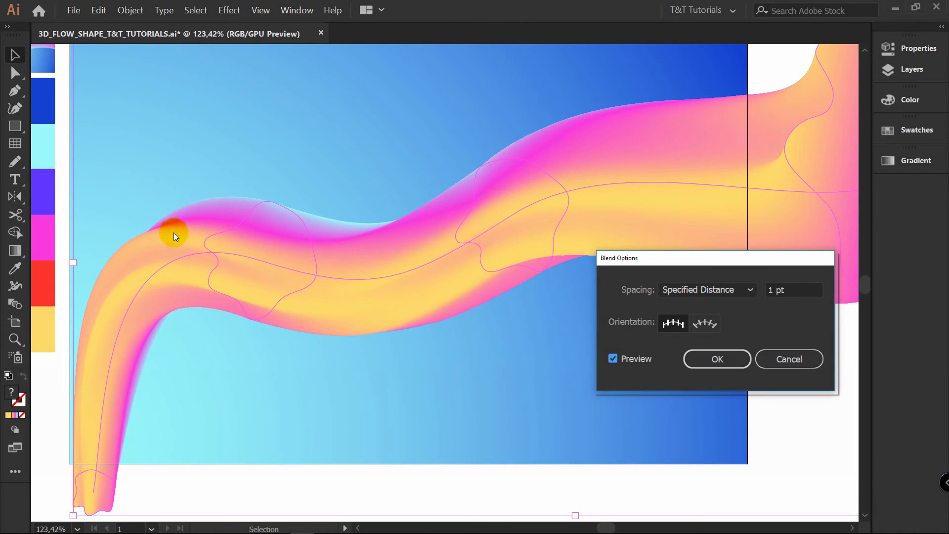
click(716, 358)
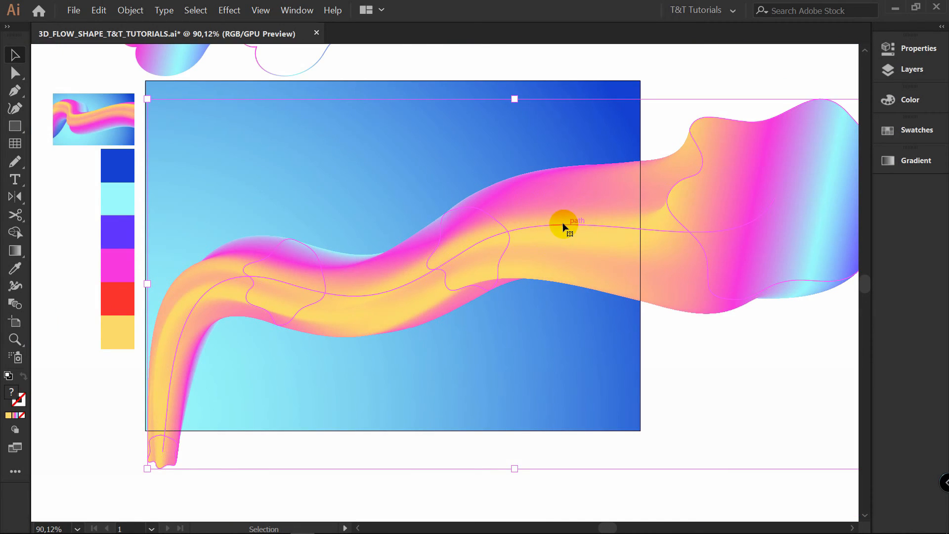
Apply Object > Blend > Reverse Spine, pan to view the flipped tube, then undo once.
click(130, 10)
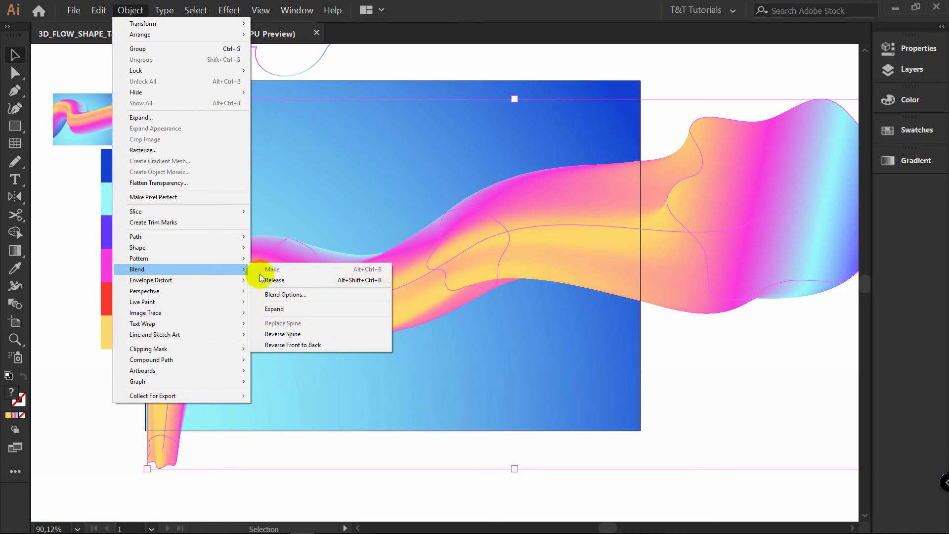
mouse_move(304, 334)
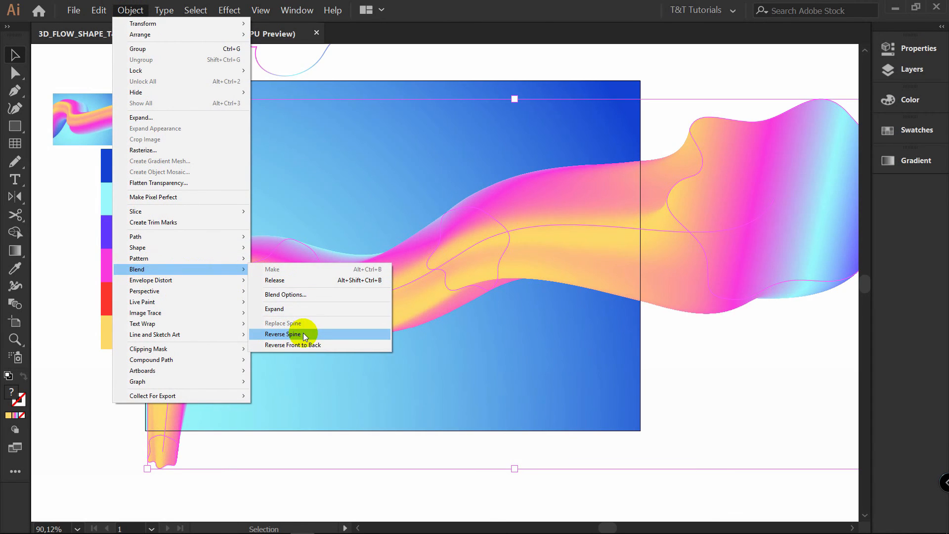
click(284, 333)
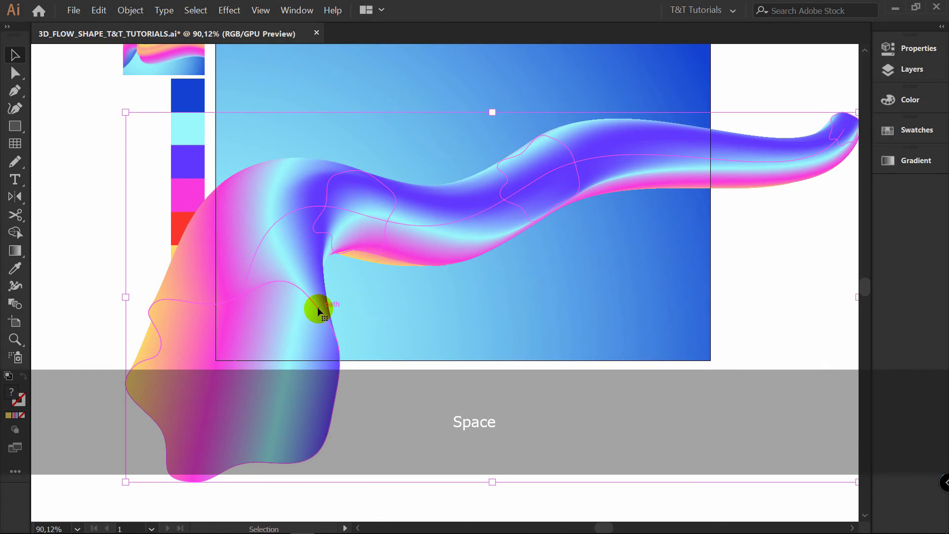
drag(318, 308, 441, 273)
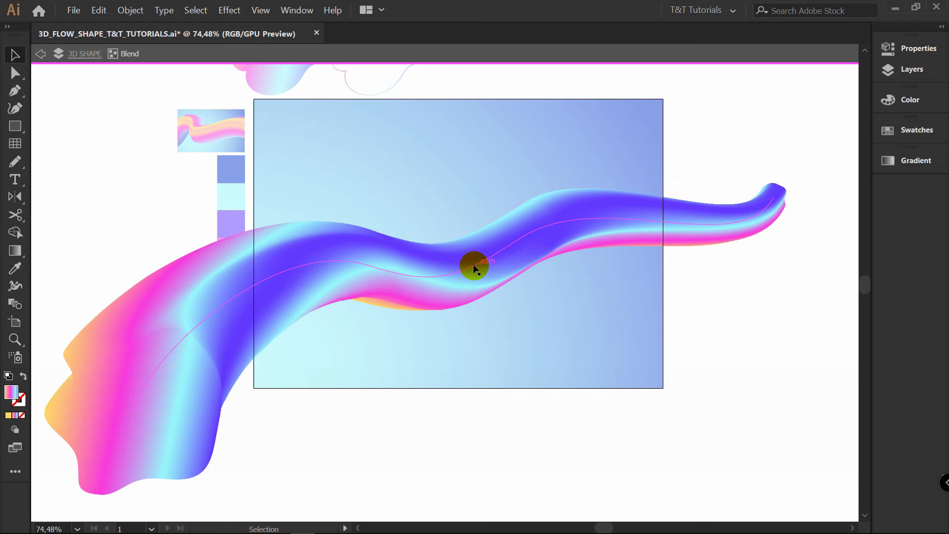
key(ctrl+z)
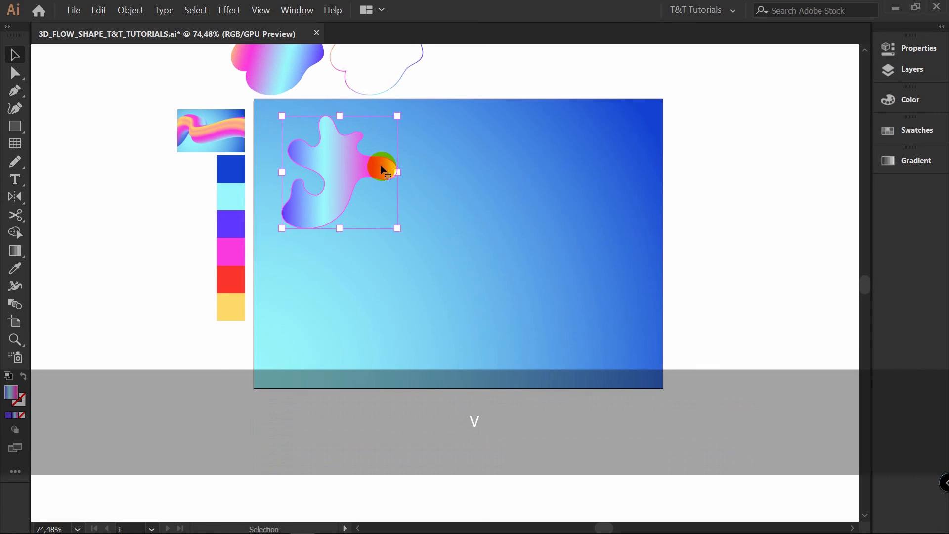
Copy the blob horizontally and repeat with Ctrl+D to make a row of four, then select them.
drag(381, 169, 365, 176)
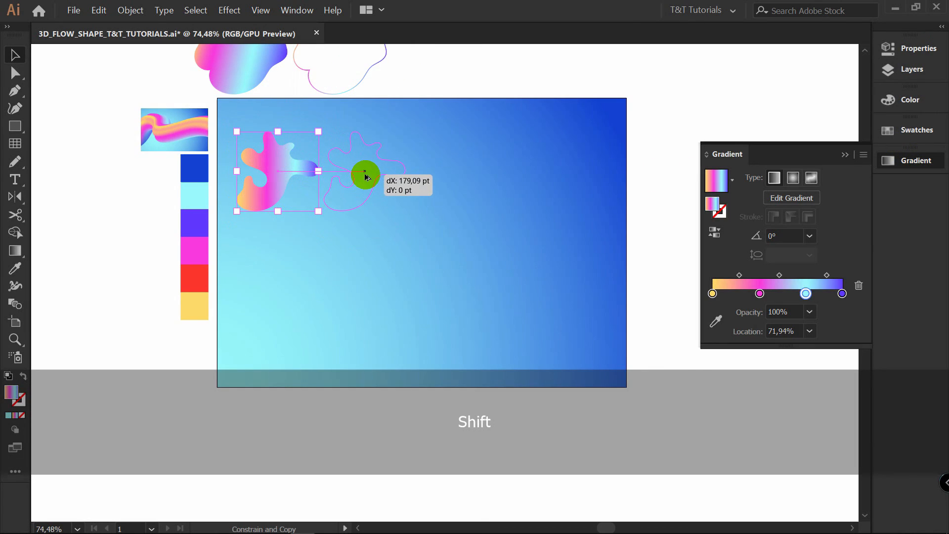
key(ctrl+d)
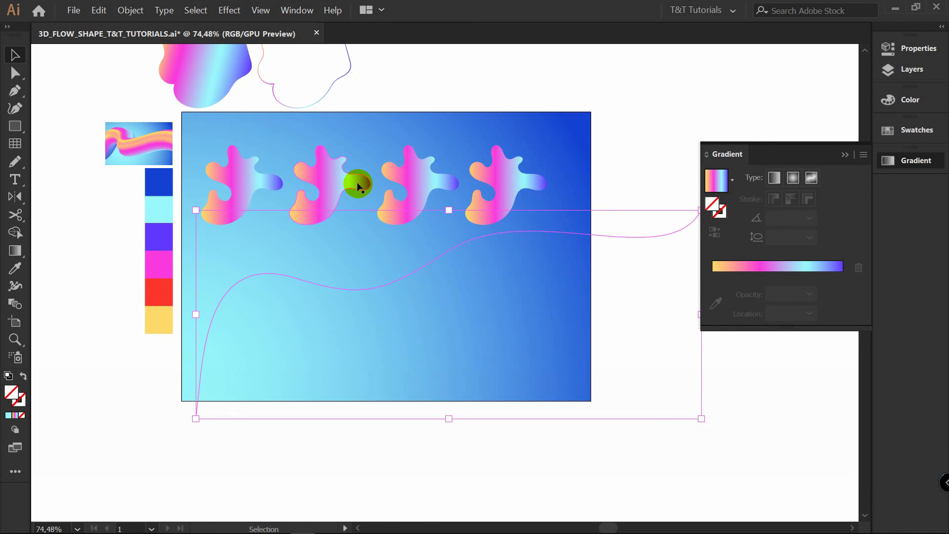
click(129, 10)
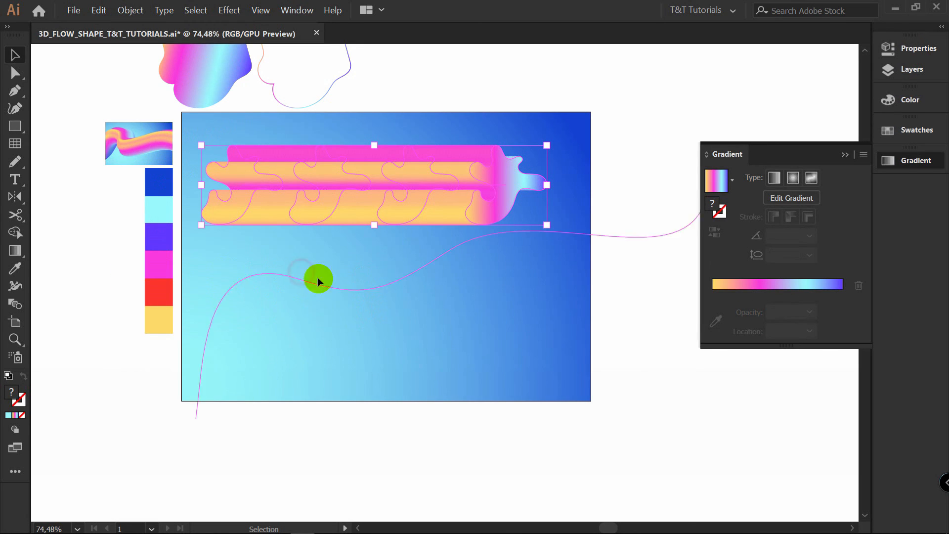
Replace the new blend's spine with the curved path and rotate one blob inside it.
drag(320, 280, 453, 262)
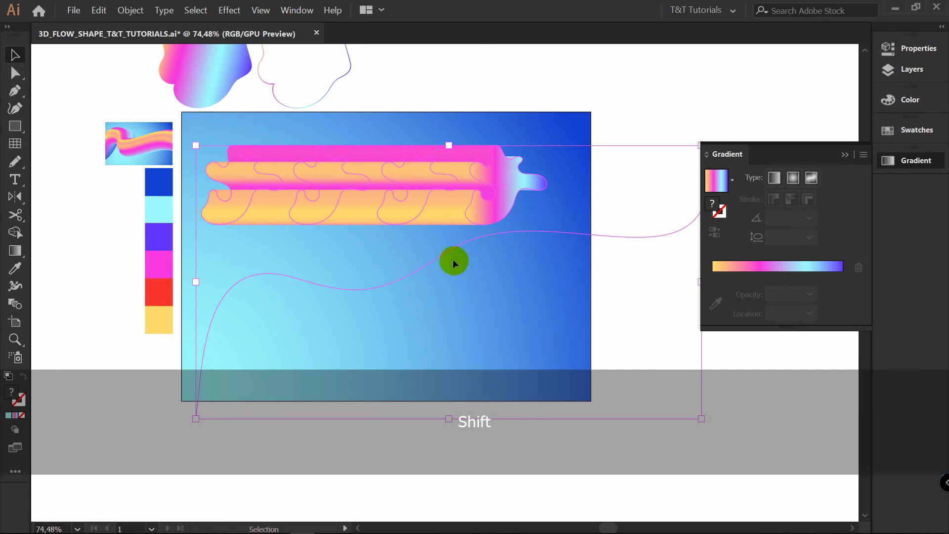
click(129, 10)
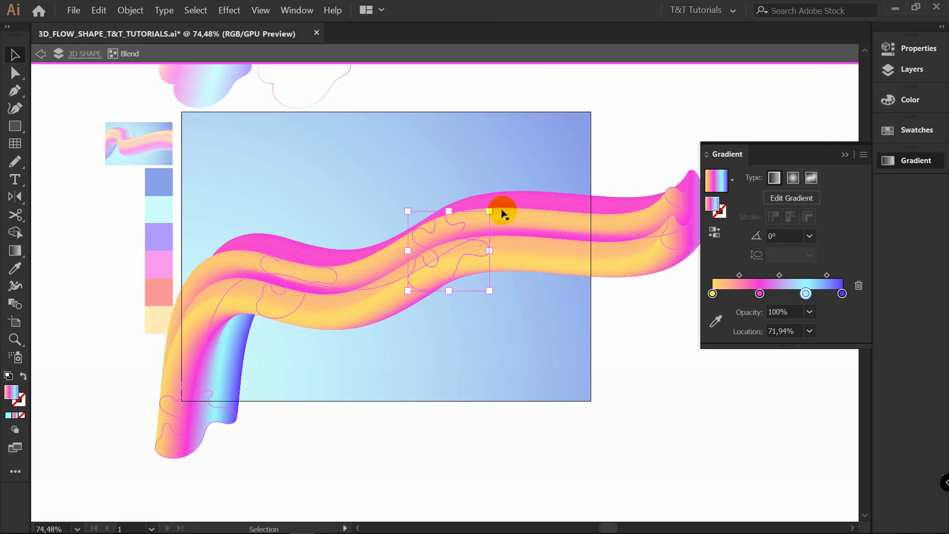
drag(504, 214, 508, 297)
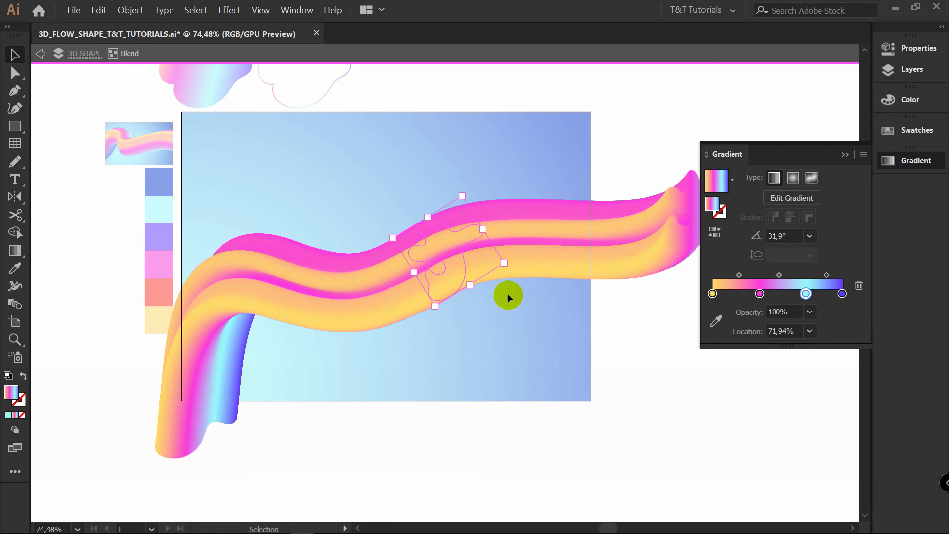